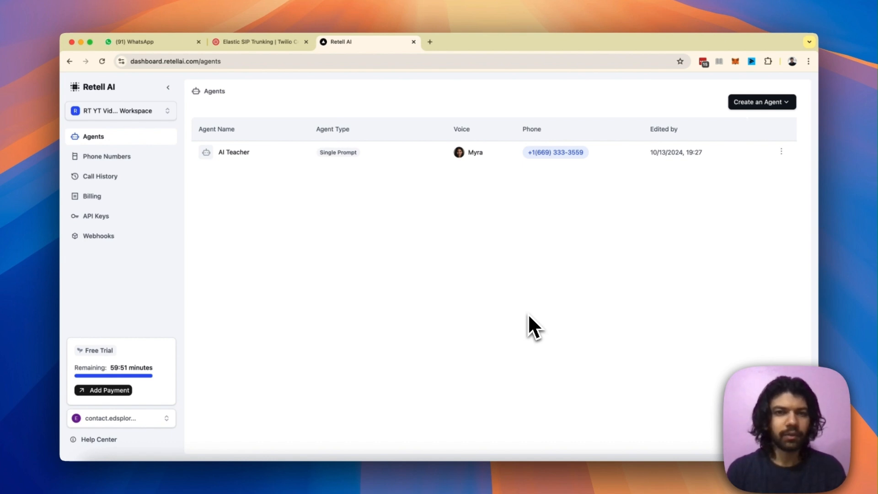
pyautogui.moveTo(524, 320)
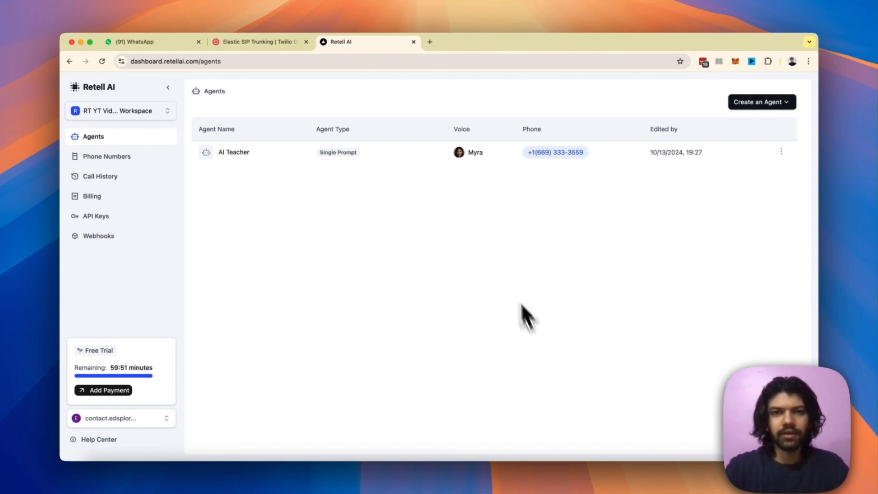
# Search Google in a new tab for 'retell sip trunking'.
pyautogui.click(430, 41)
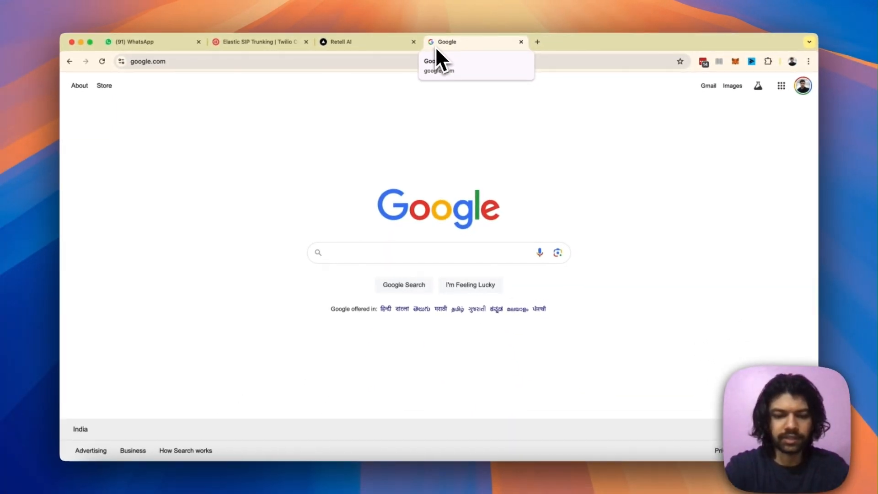
pyautogui.write('retell')
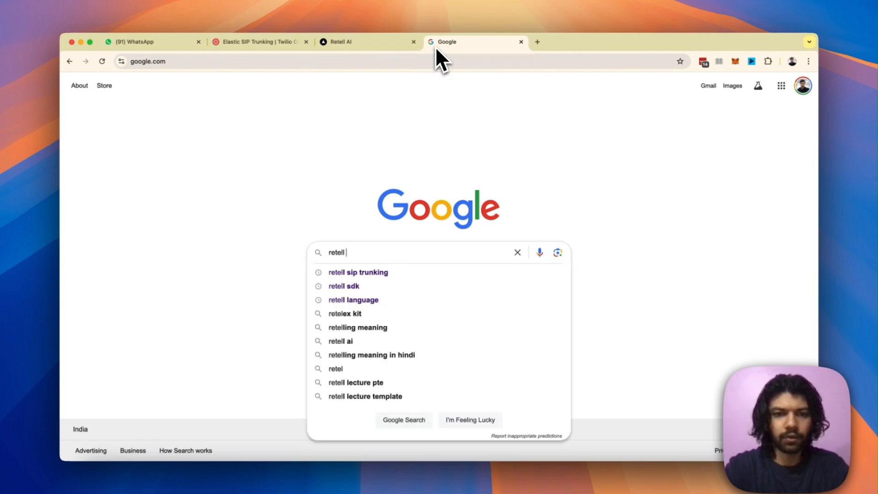
pyautogui.click(358, 272)
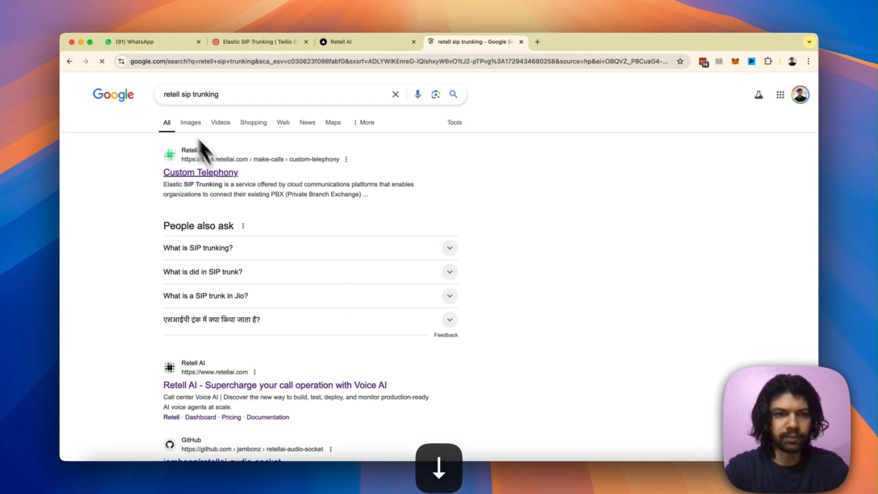
# Read the Twilio Elastic SIP trunking steps in Retell's Custom Telephony guide.
pyautogui.click(200, 172)
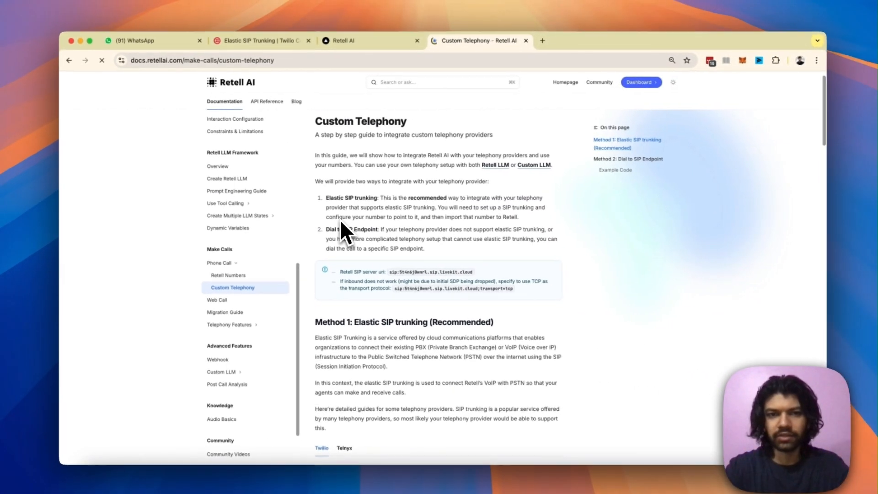
pyautogui.scroll(-3)
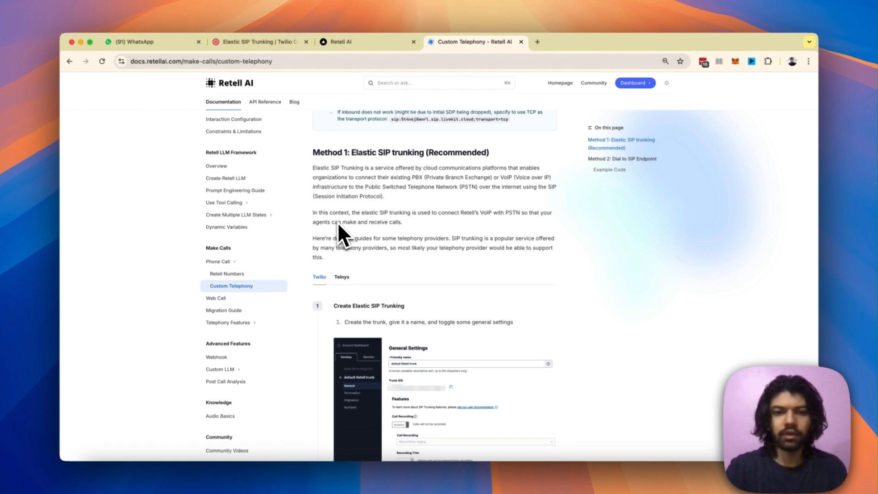
pyautogui.scroll(-3)
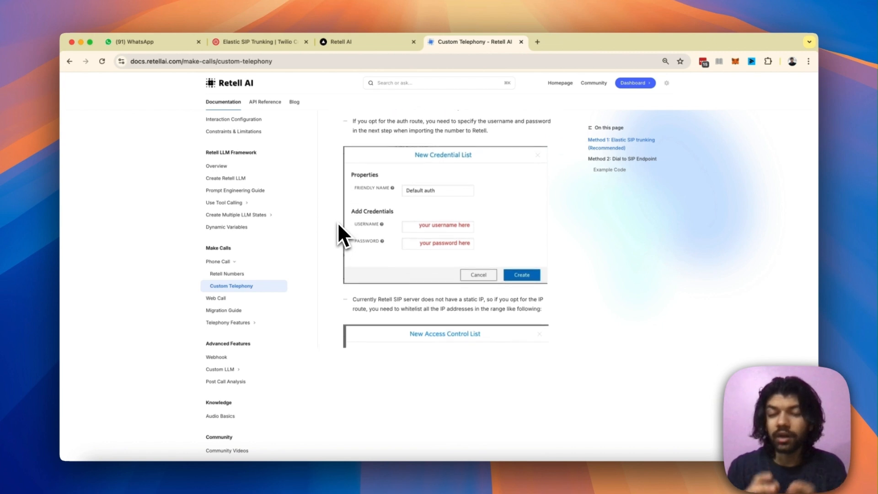
pyautogui.scroll(3)
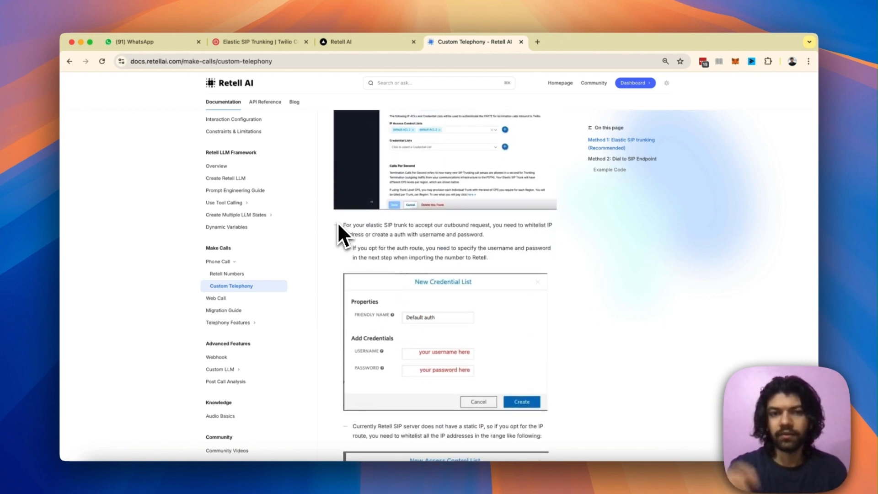
pyautogui.scroll(3)
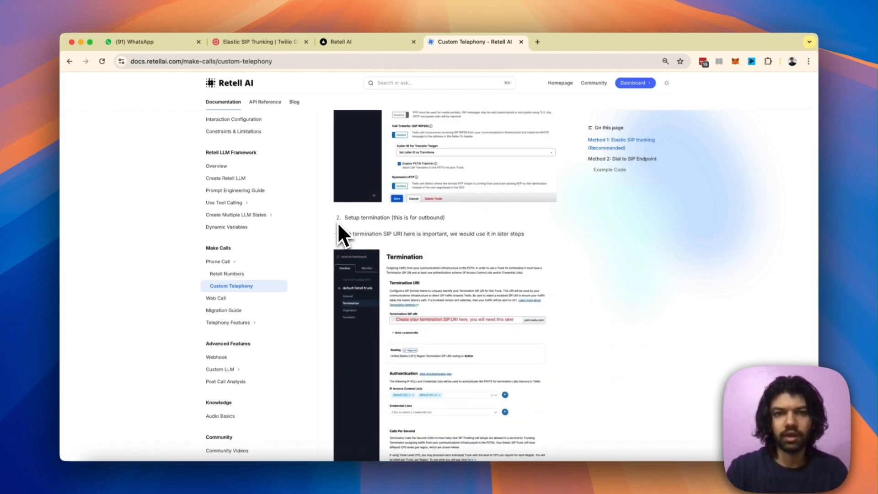
pyautogui.scroll(3)
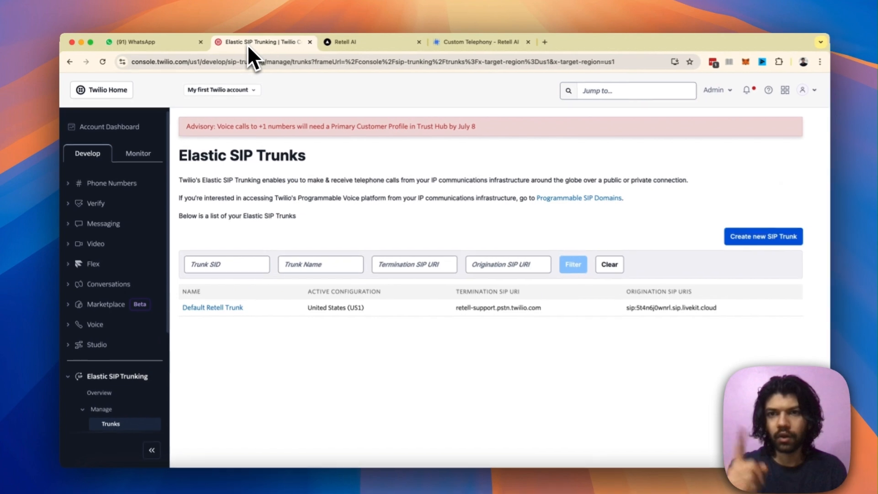
# Go to Twilio's Elastic SIP Trunks via a 'sip trunk' search and start a new trunk.
pyautogui.click(637, 90)
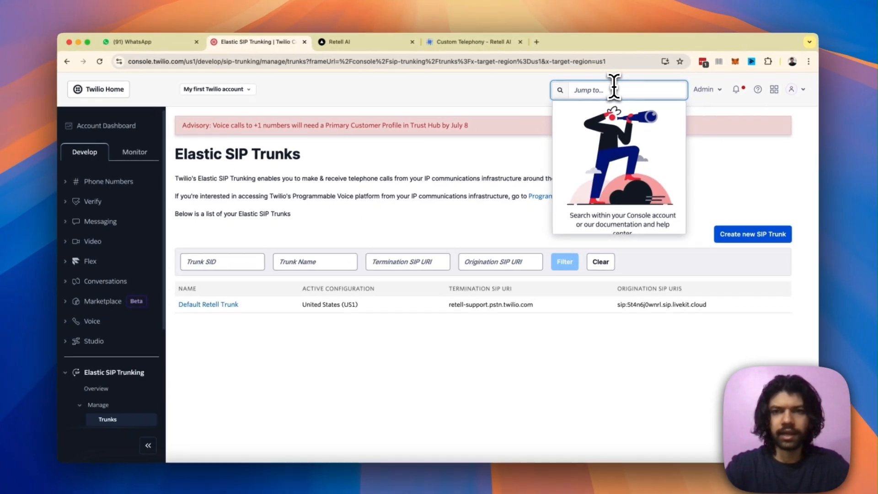
pyautogui.write('sip')
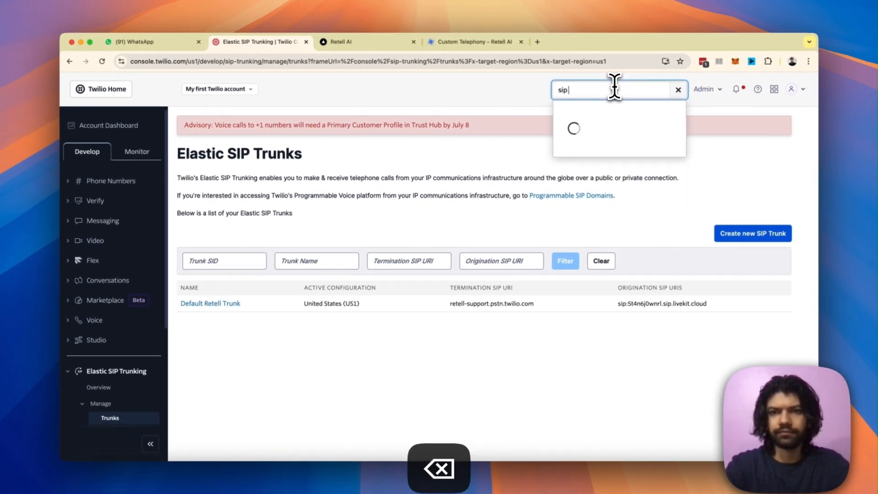
pyautogui.write('trunk')
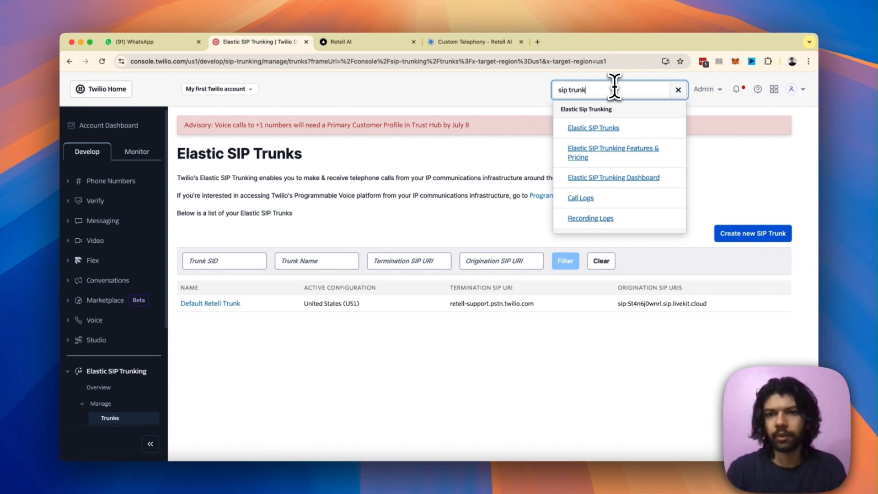
pyautogui.moveTo(609, 127)
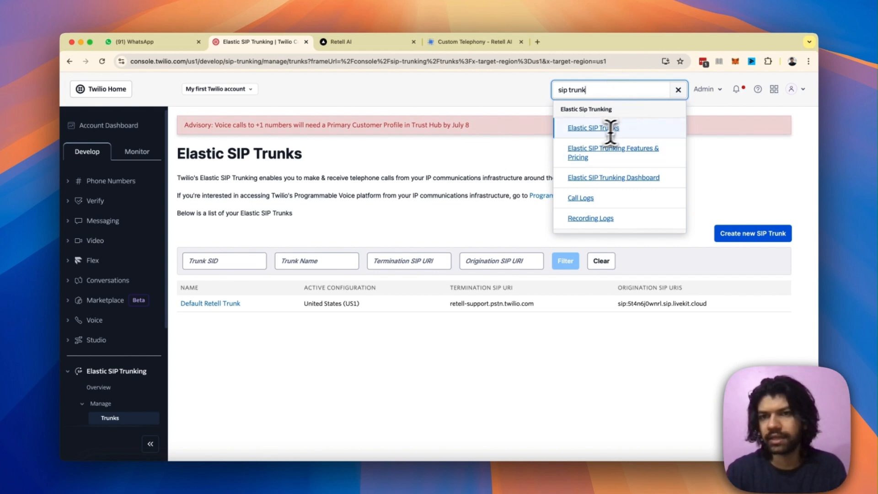
pyautogui.moveTo(597, 128)
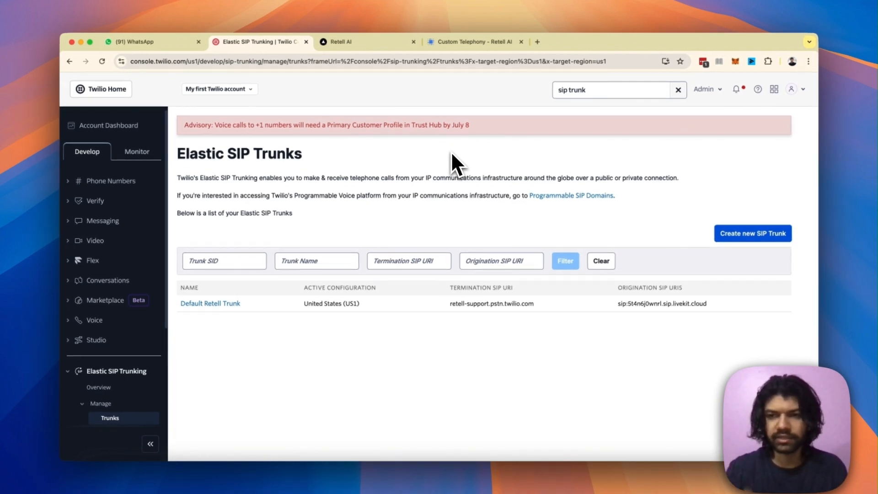
pyautogui.click(752, 233)
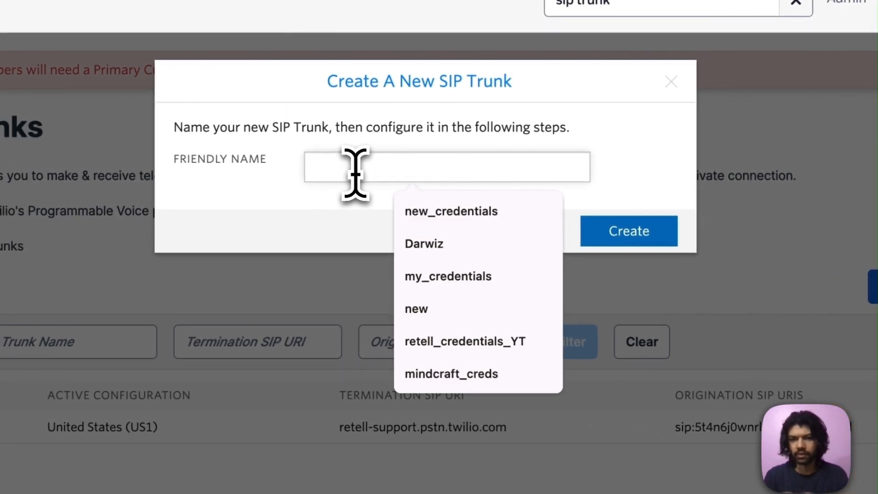
# Create the SIP trunk with friendly name retell_YT.
pyautogui.click(464, 341)
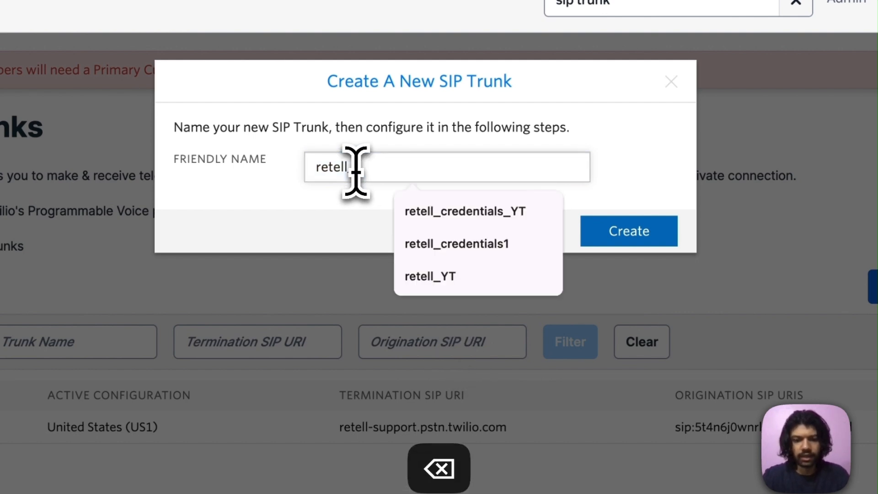
pyautogui.click(430, 276)
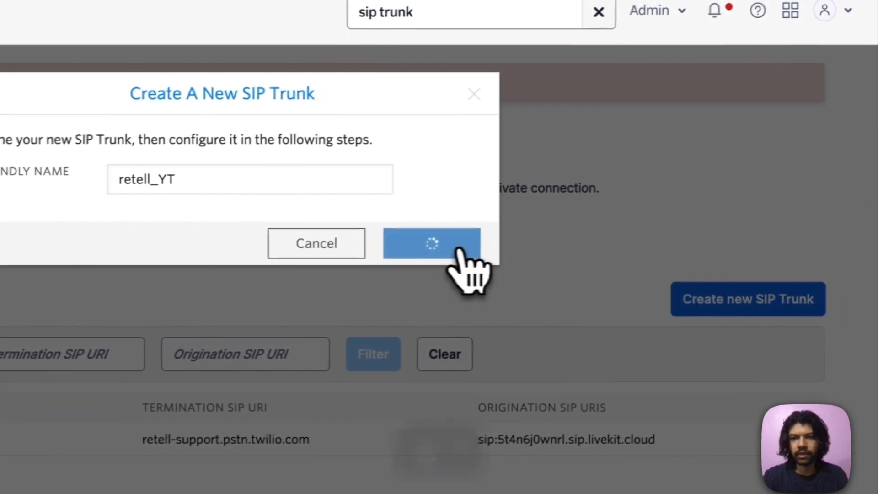
pyautogui.click(431, 242)
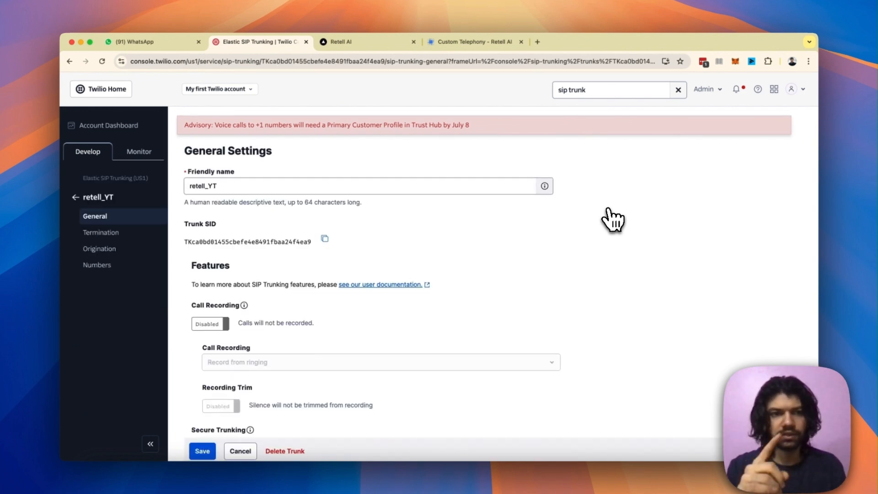
# Enable Call Transfer (SIP REFER), PSTN transfer and Symmetric RTP on retell_YT, then save.
pyautogui.scroll(-3)
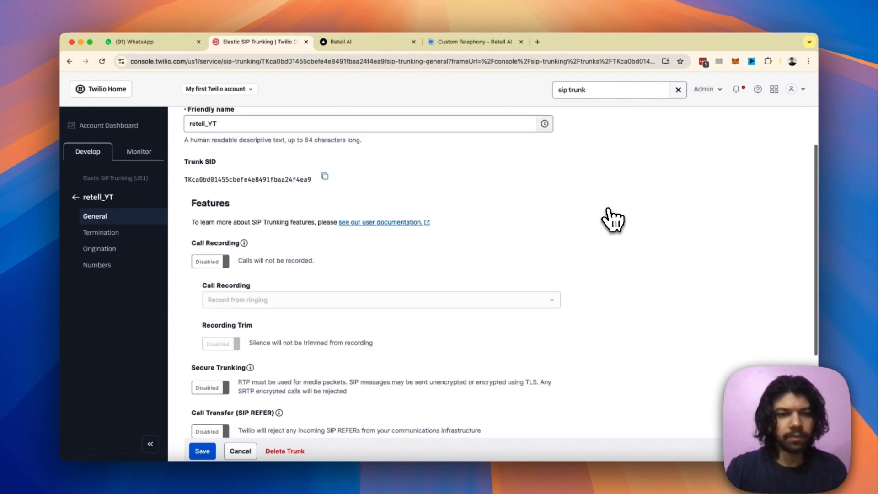
pyautogui.scroll(-3)
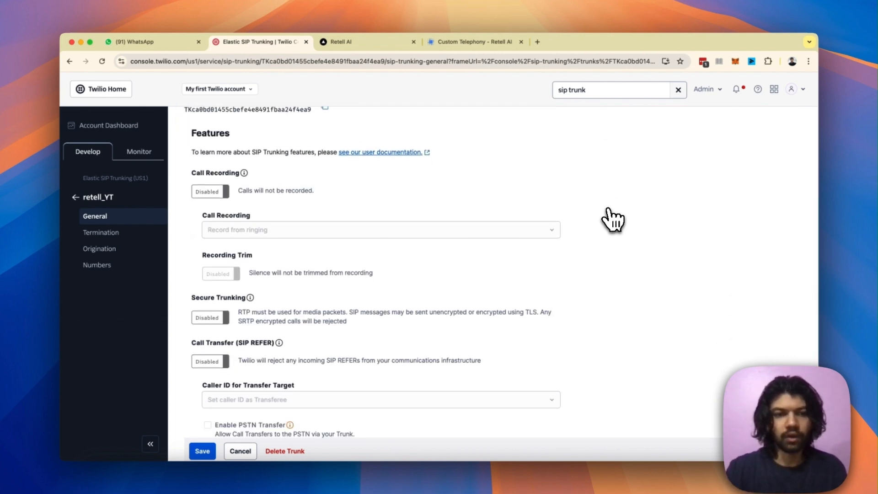
pyautogui.scroll(-3)
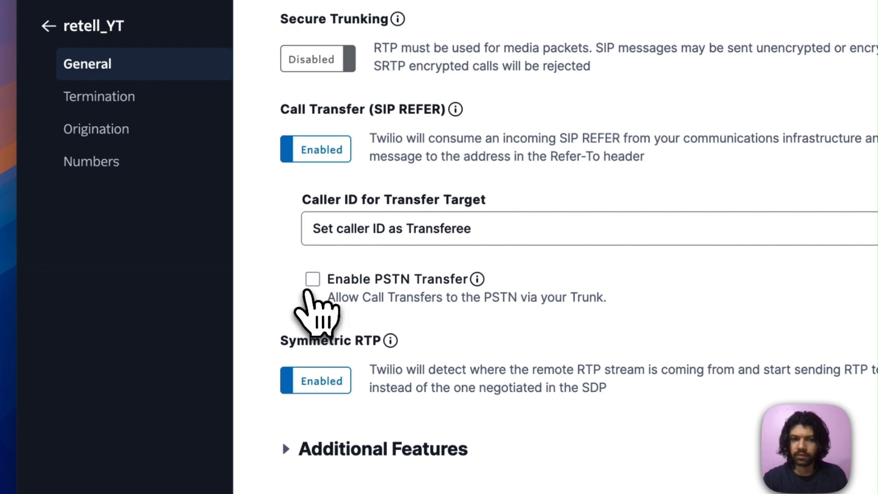
pyautogui.click(312, 279)
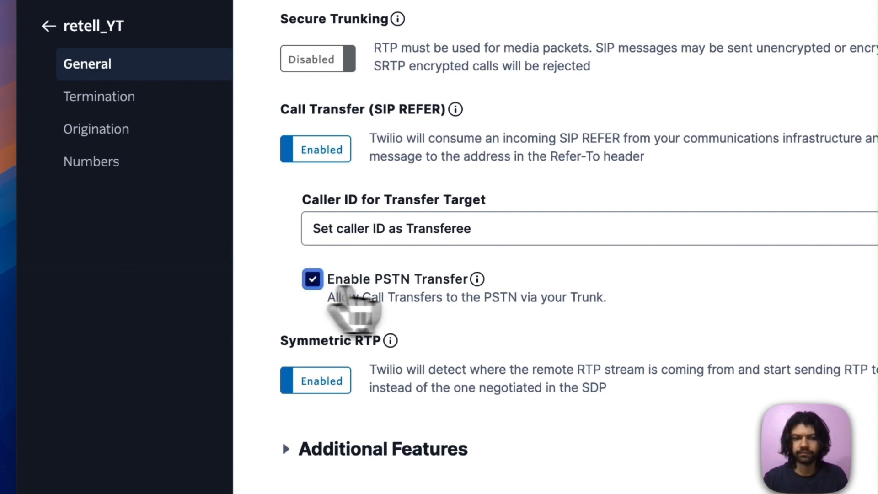
pyautogui.moveTo(588, 386)
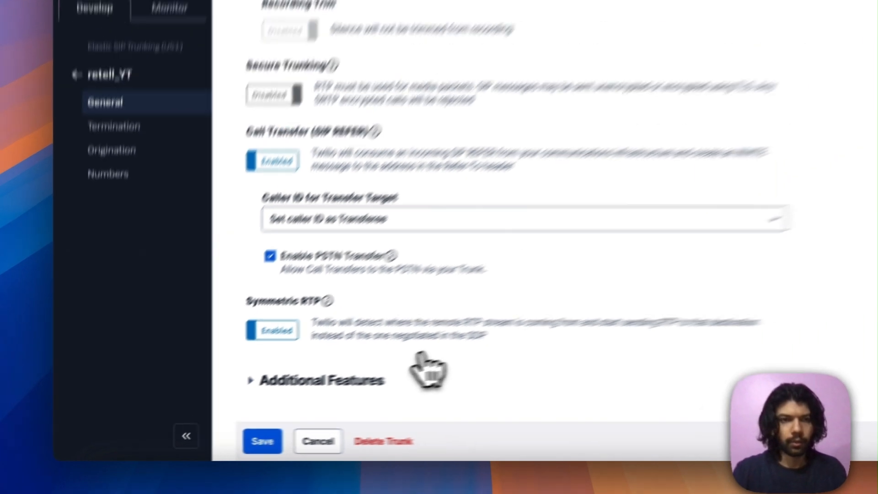
pyautogui.click(263, 441)
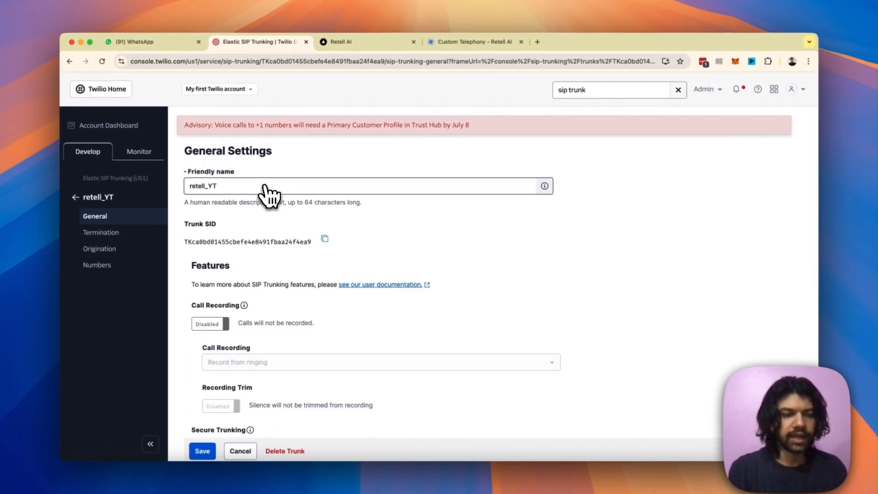
pyautogui.moveTo(101, 232)
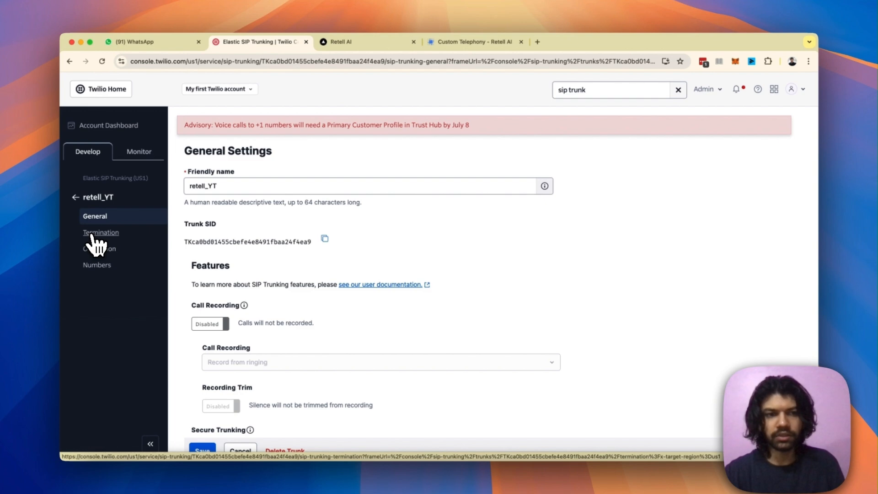
# Set retell_YT's Termination SIP URI to retell-support-network-2.
pyautogui.click(100, 232)
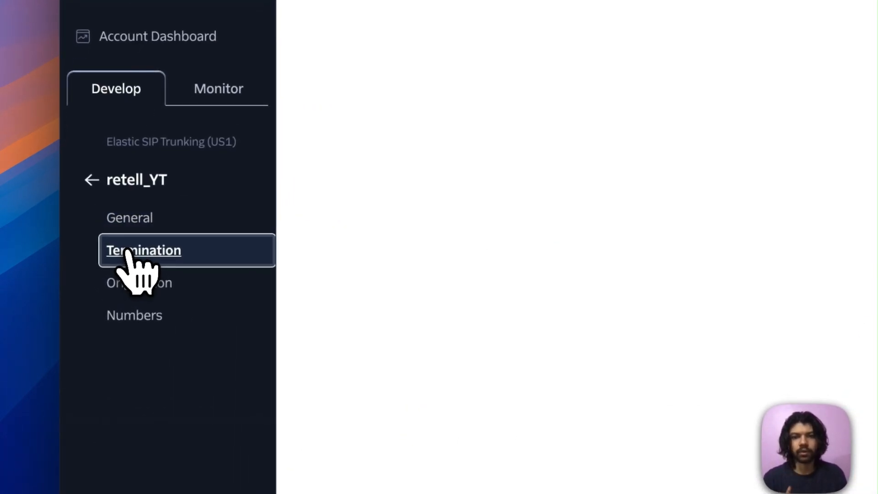
pyautogui.click(143, 249)
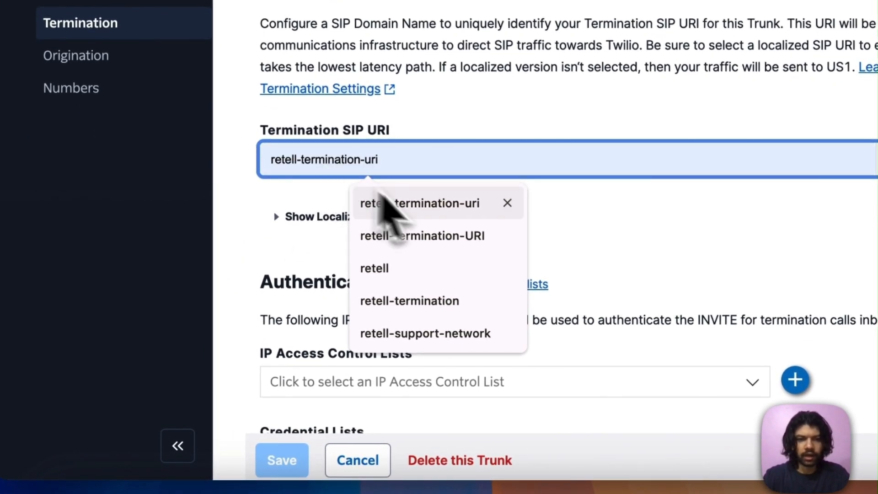
pyautogui.click(425, 333)
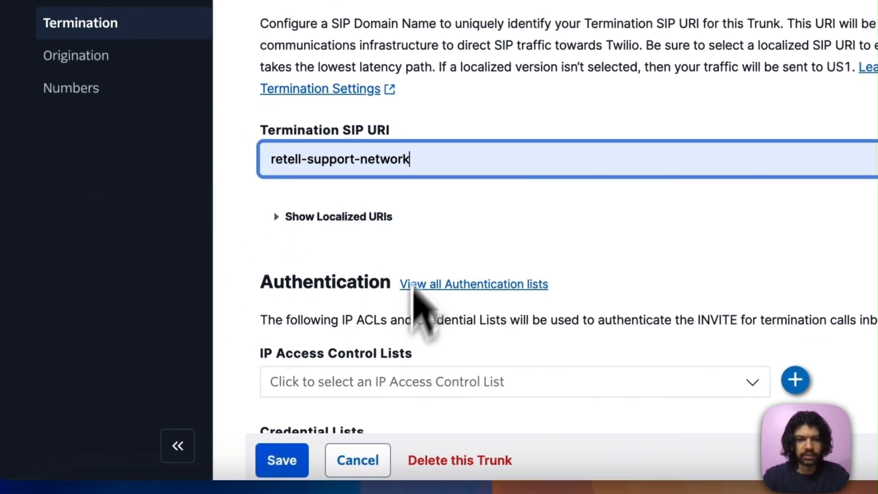
pyautogui.write('-')
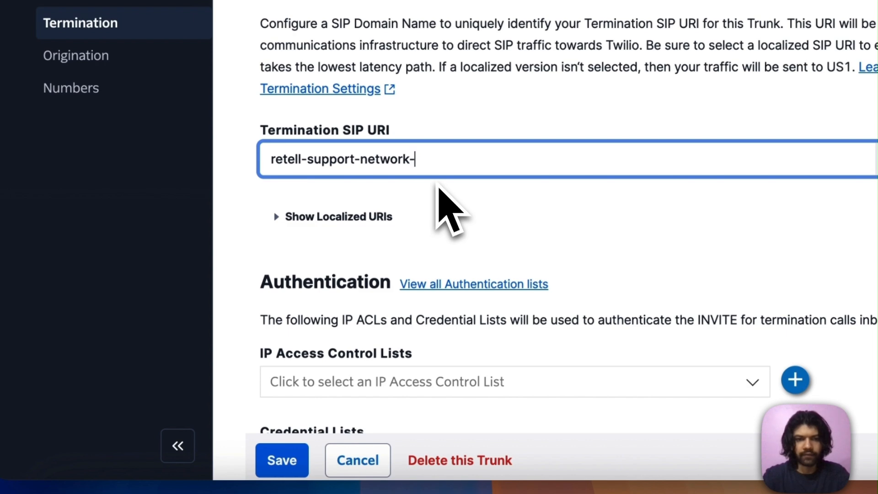
pyautogui.write('2')
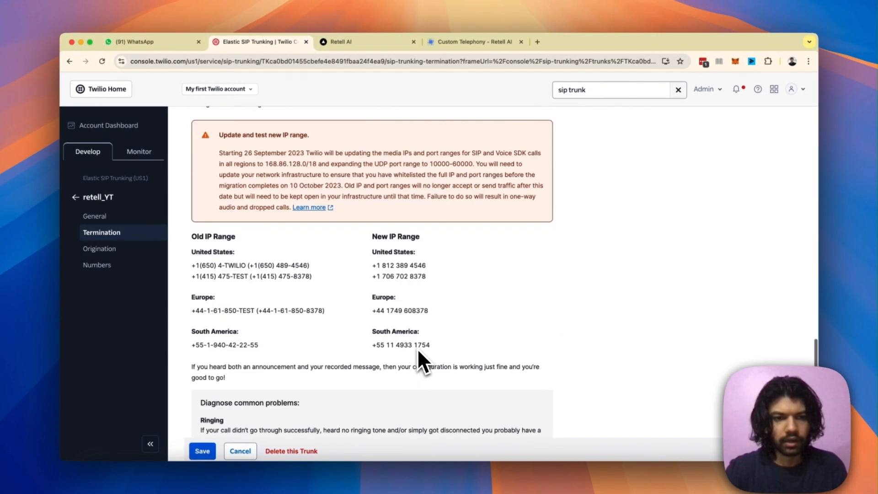
# Start a new credential list under Termination Authentication after saving is rejected.
pyautogui.scroll(-3)
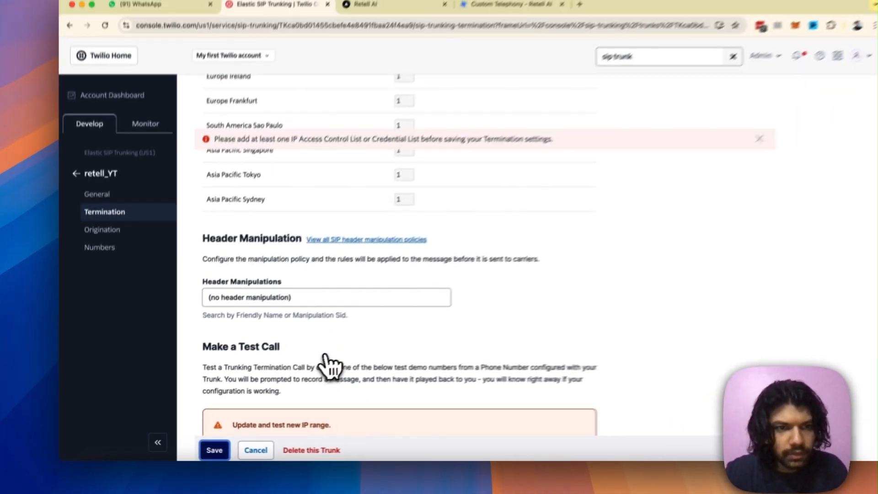
pyautogui.scroll(3)
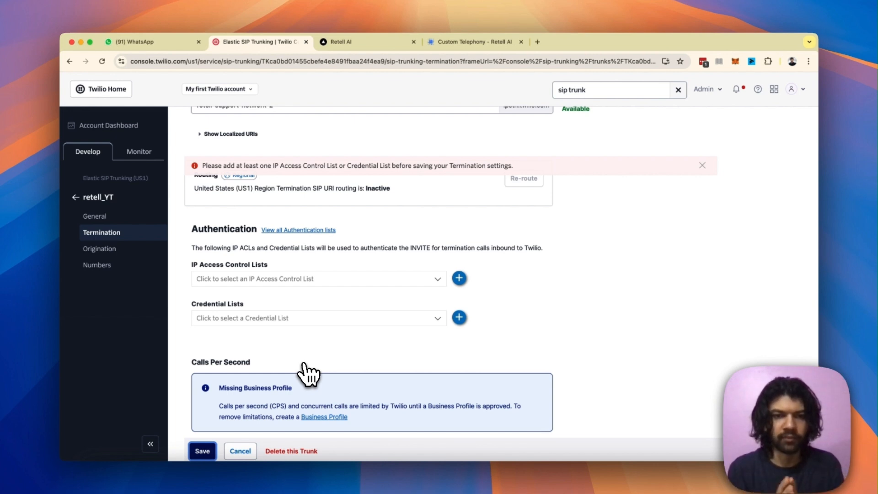
pyautogui.moveTo(200, 316)
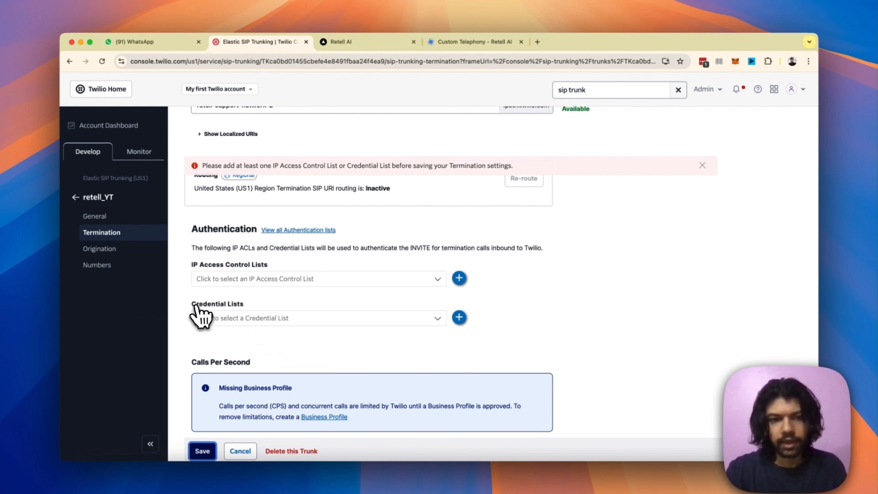
pyautogui.moveTo(458, 317)
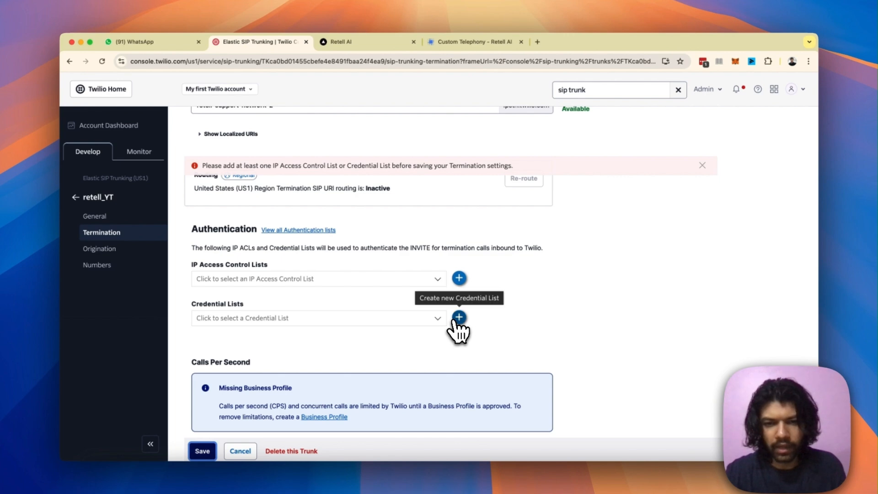
pyautogui.click(458, 317)
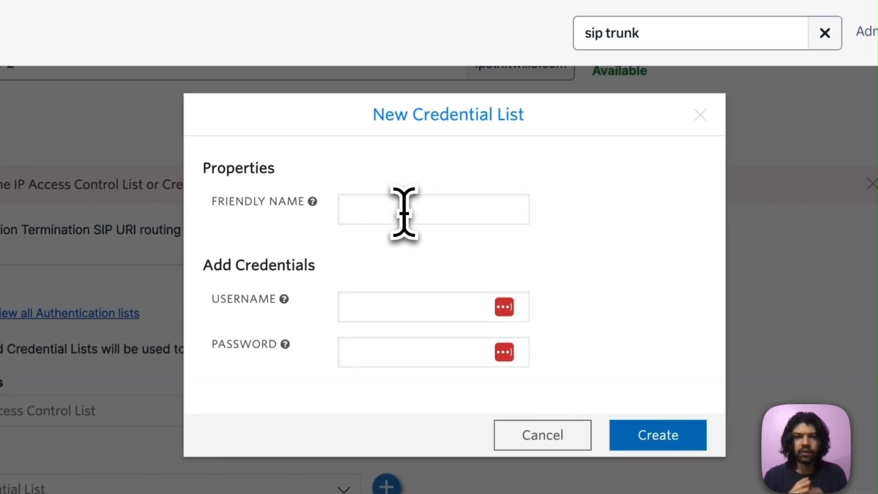
# Create credential list mindcraft_creds_1 with username My_Username123 and a password.
pyautogui.click(432, 209)
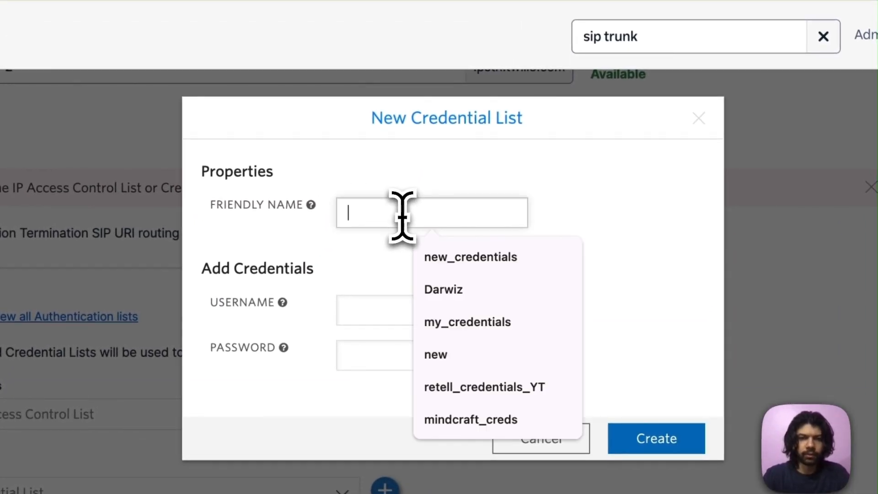
pyautogui.click(471, 419)
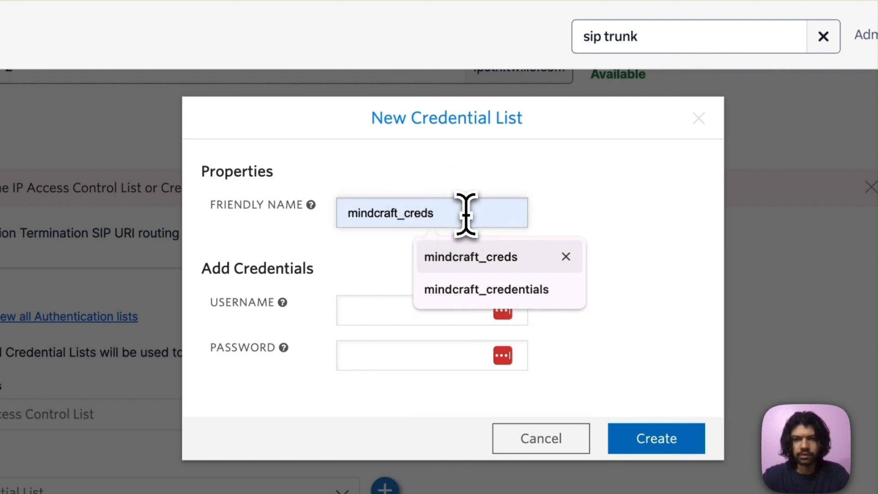
pyautogui.press('backspace')
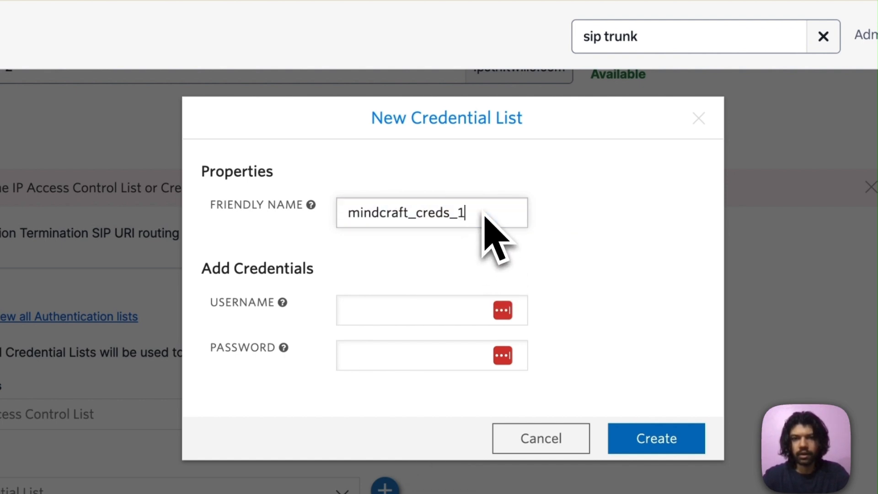
pyautogui.click(431, 310)
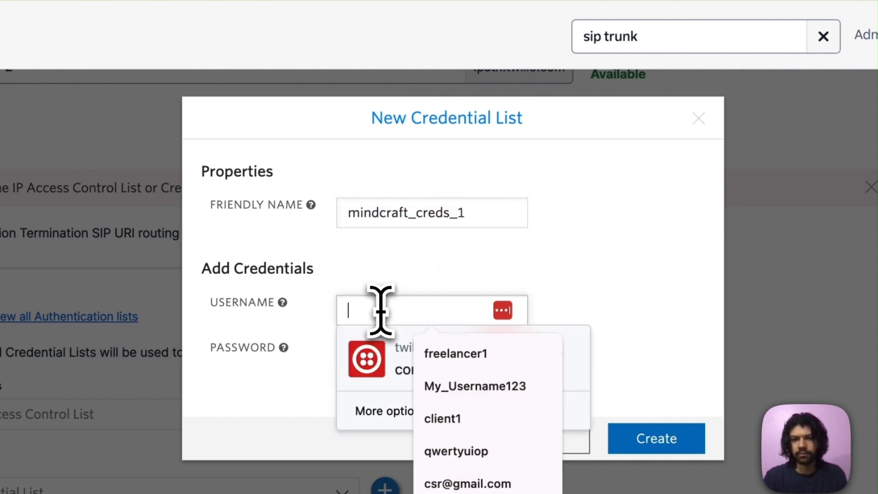
pyautogui.click(474, 386)
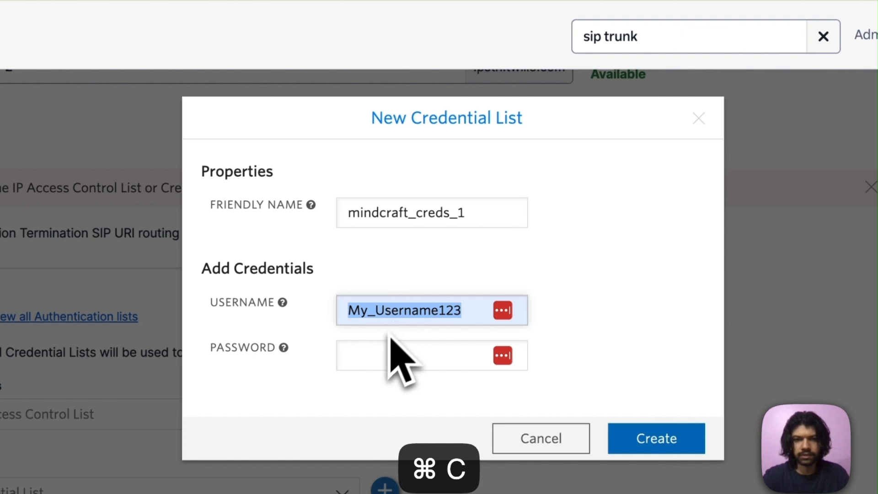
pyautogui.click(392, 355)
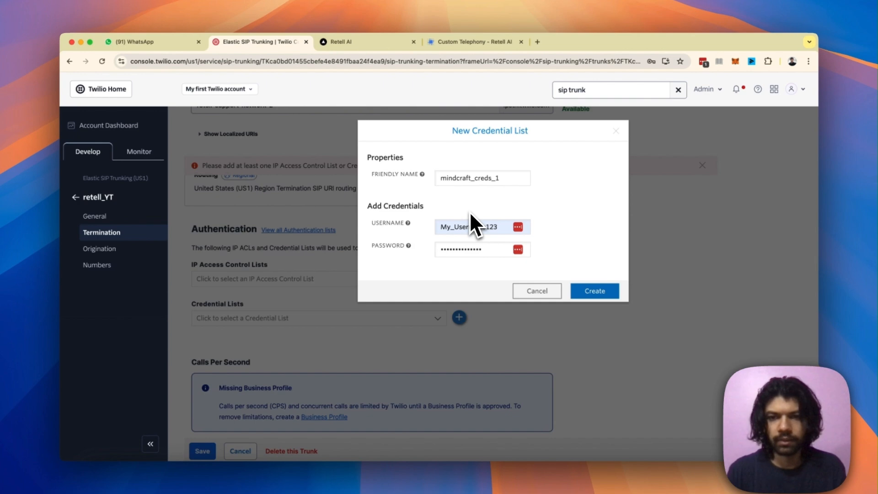
pyautogui.click(594, 291)
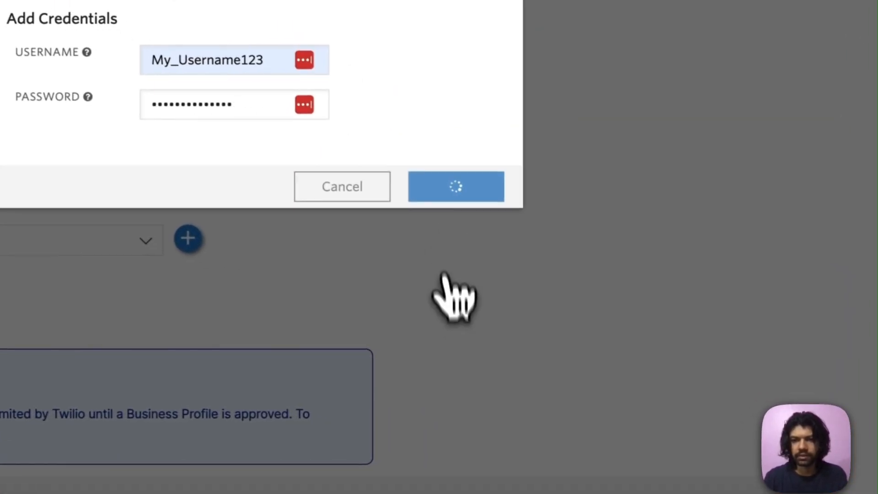
# Save the trunk's termination settings with the new credential list.
pyautogui.click(456, 186)
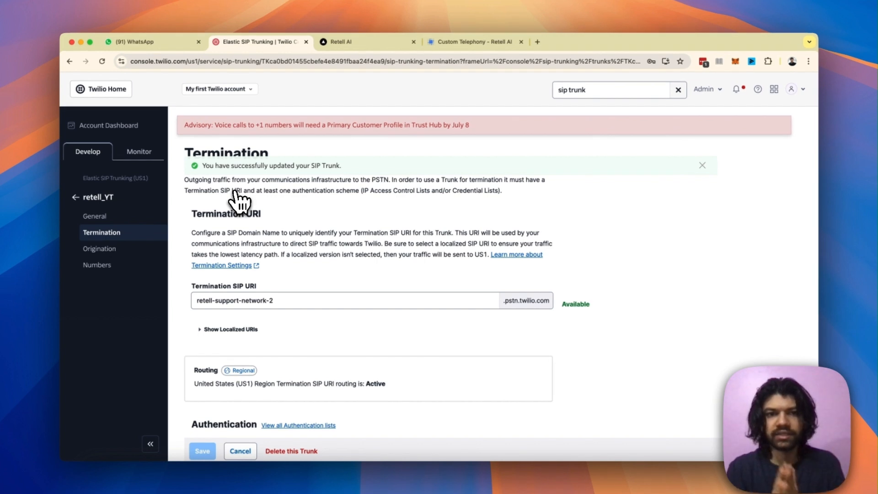
pyautogui.click(701, 165)
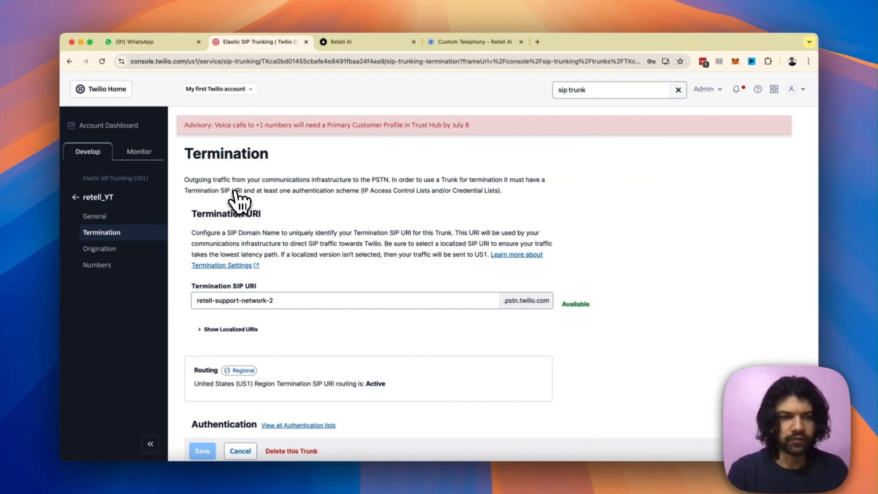
pyautogui.click(100, 248)
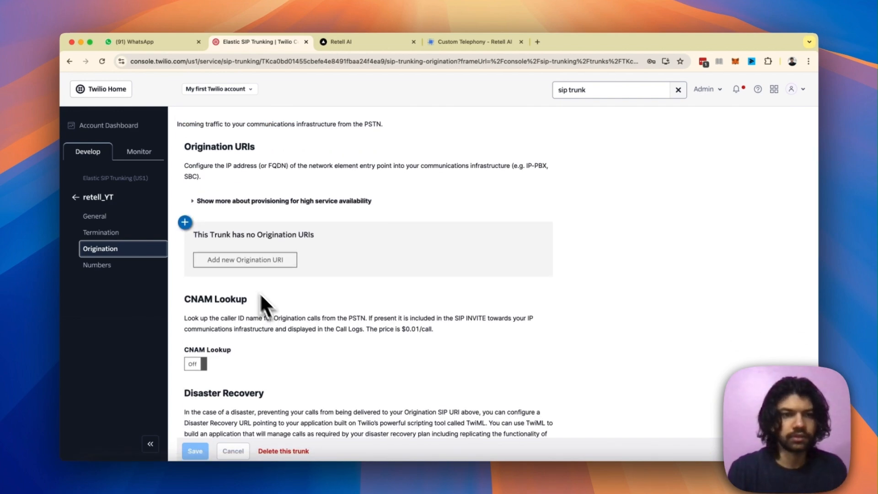
# Add origination URI sip:5t4n6j0wnrl.sip.livekit.cloud, copied from Retell's docs.
pyautogui.click(185, 222)
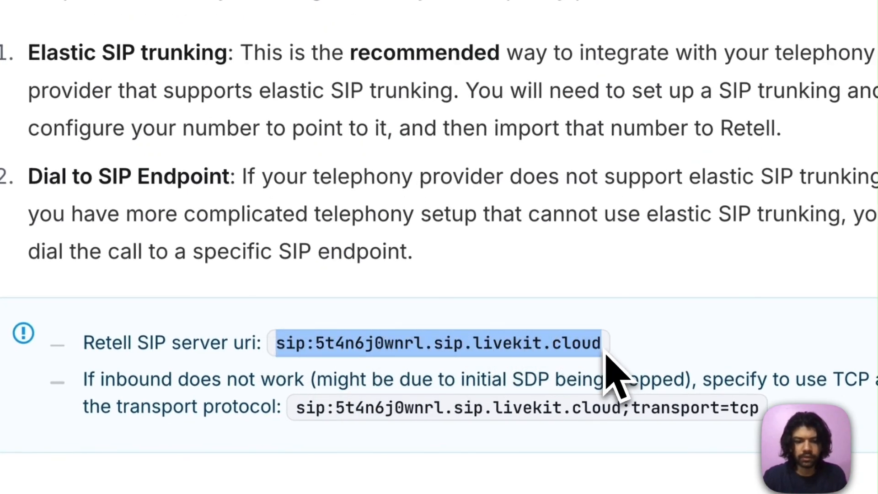
pyautogui.click(445, 49)
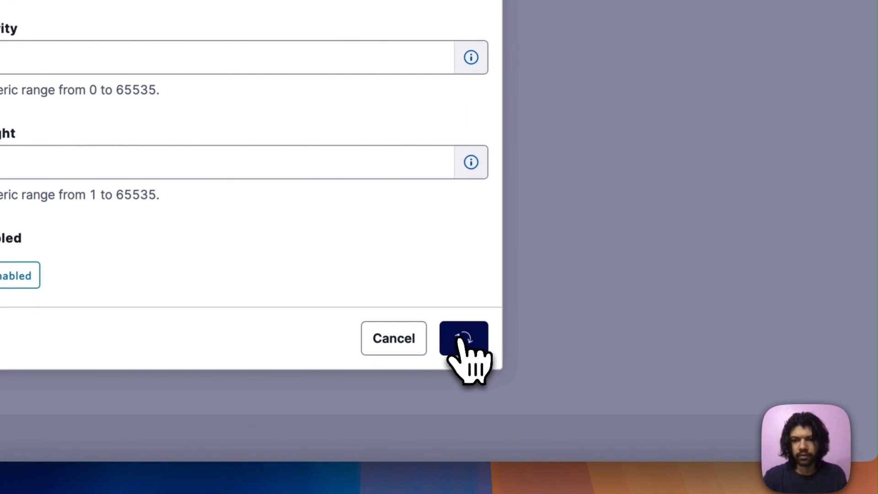
pyautogui.click(463, 338)
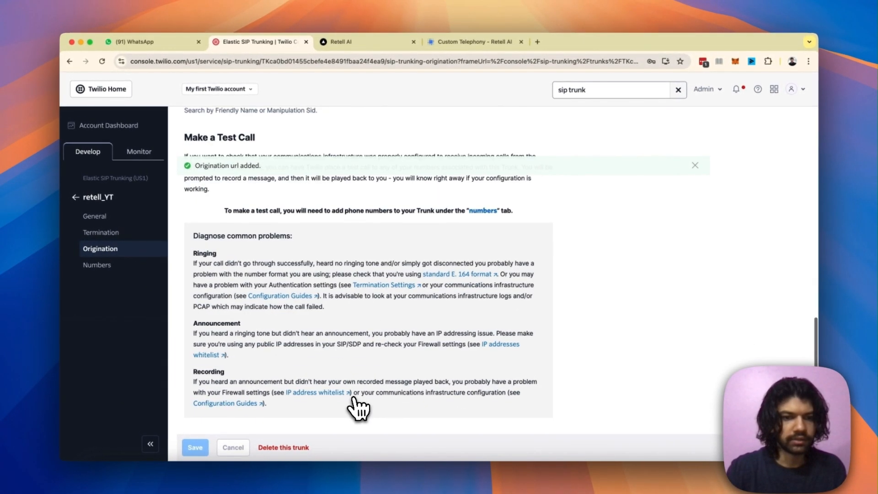
pyautogui.scroll(3)
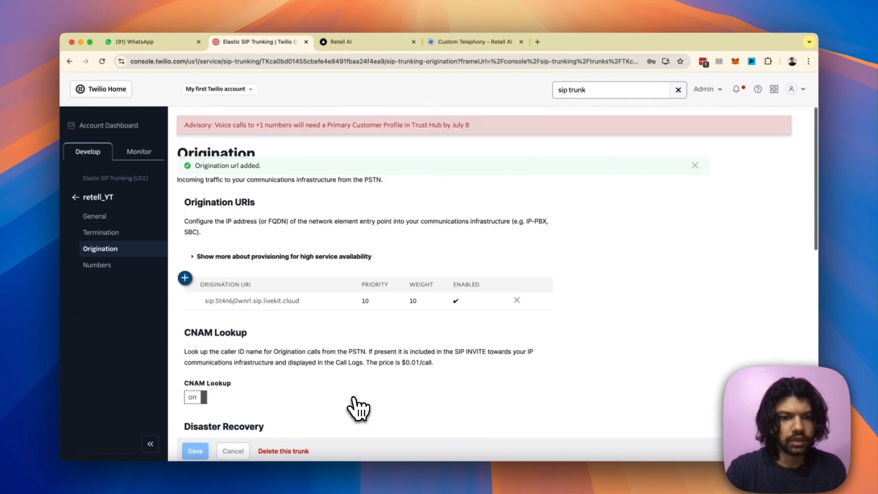
pyautogui.moveTo(204, 199)
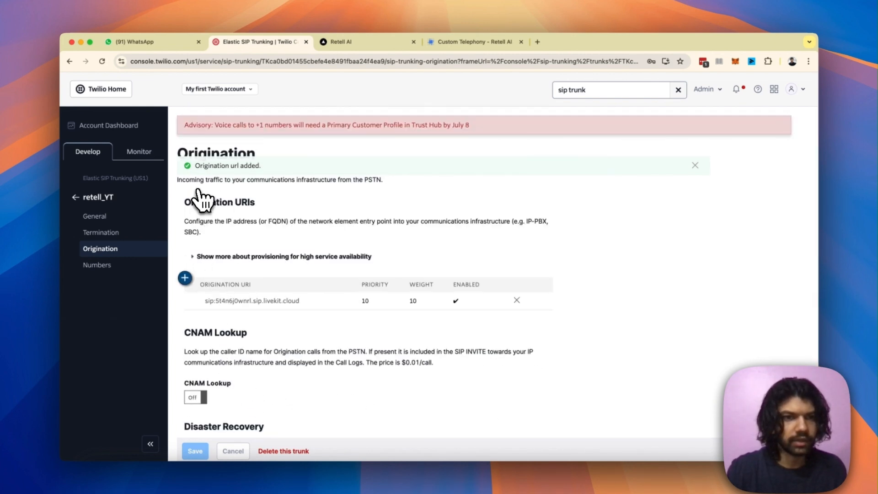
pyautogui.moveTo(97, 264)
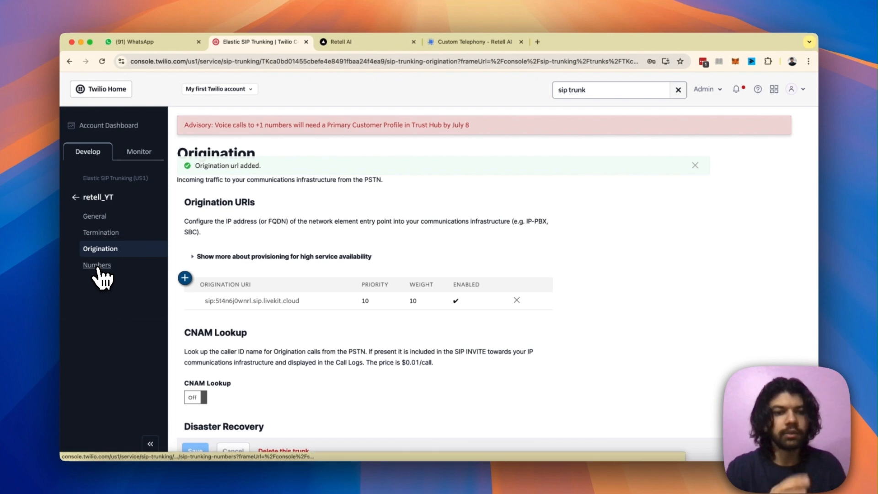
pyautogui.click(694, 165)
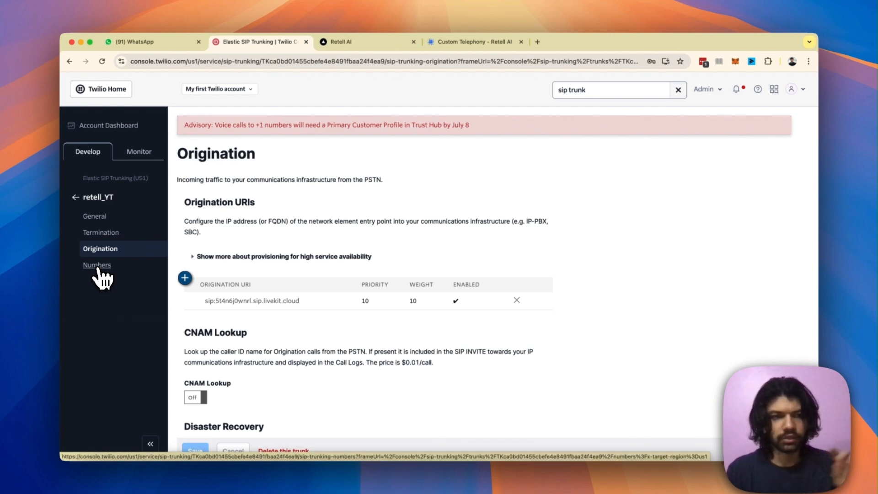
pyautogui.click(97, 265)
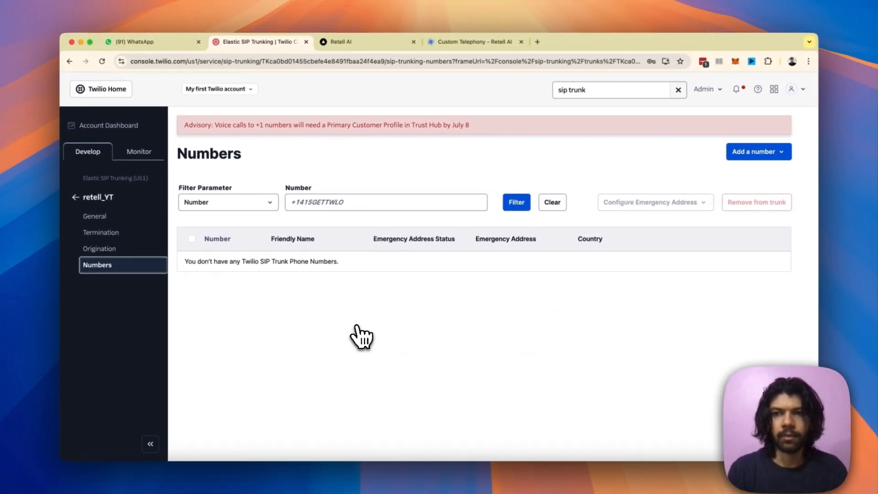
pyautogui.moveTo(758, 151)
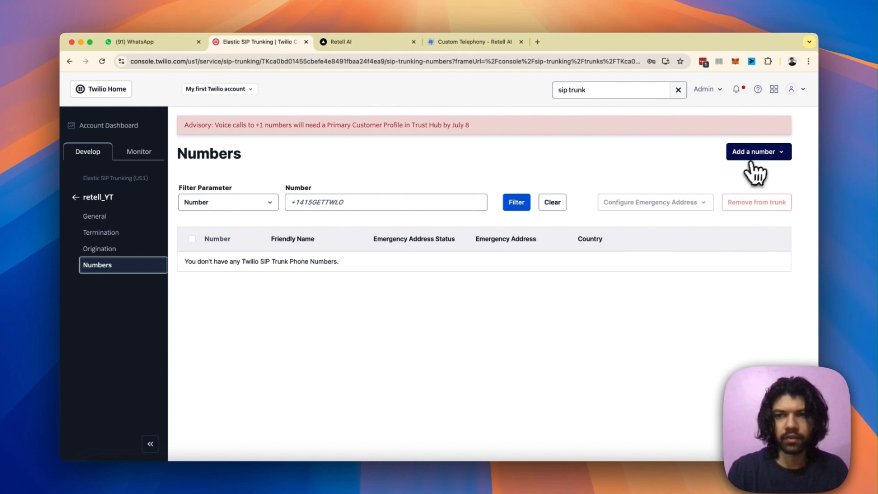
pyautogui.click(758, 152)
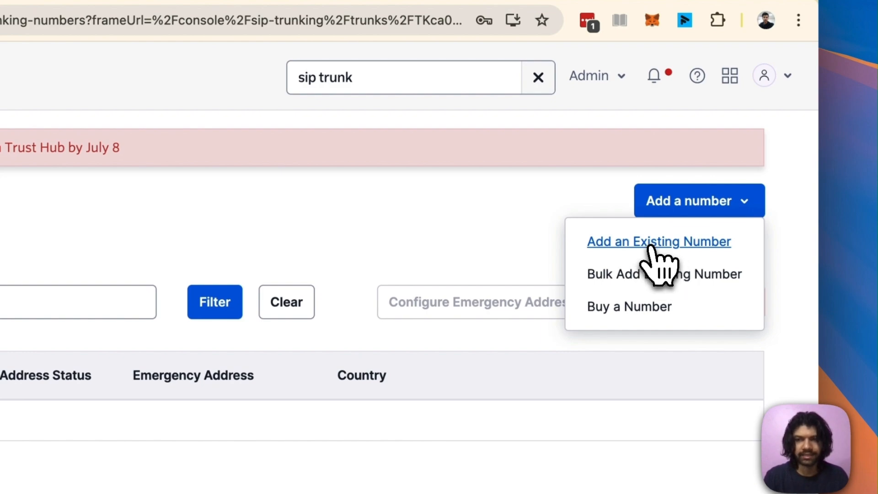
pyautogui.click(658, 242)
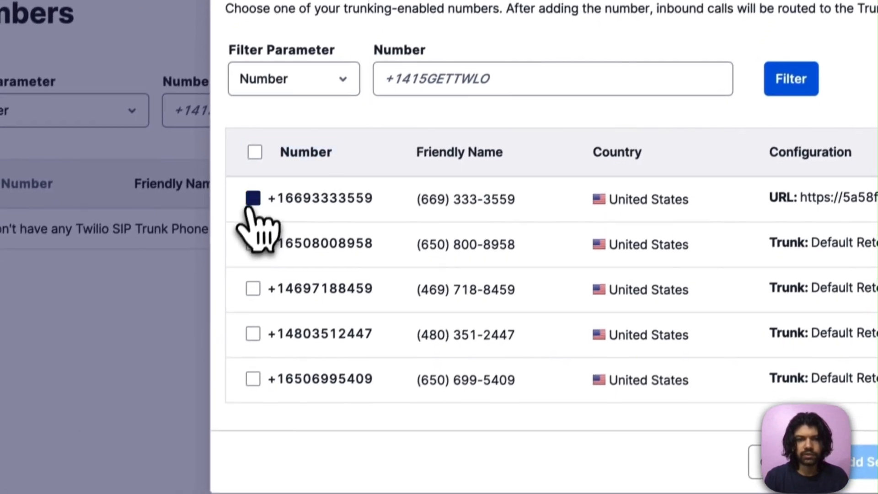
pyautogui.scroll(-3)
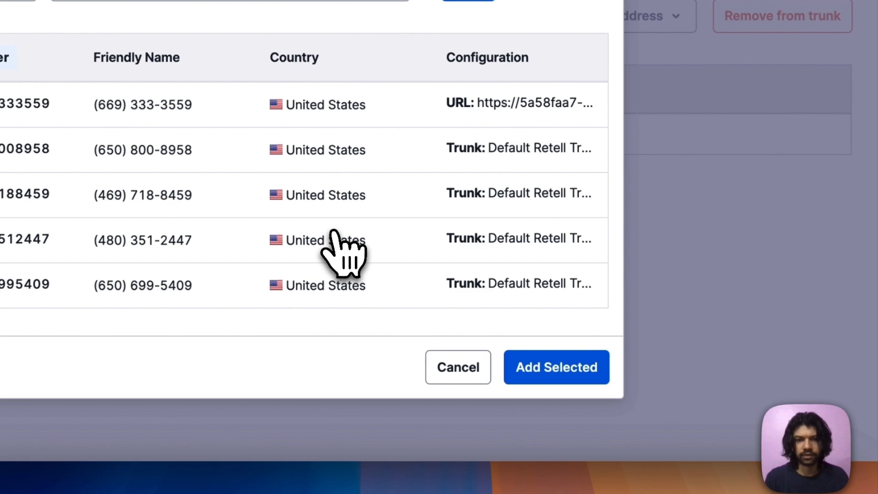
pyautogui.click(556, 367)
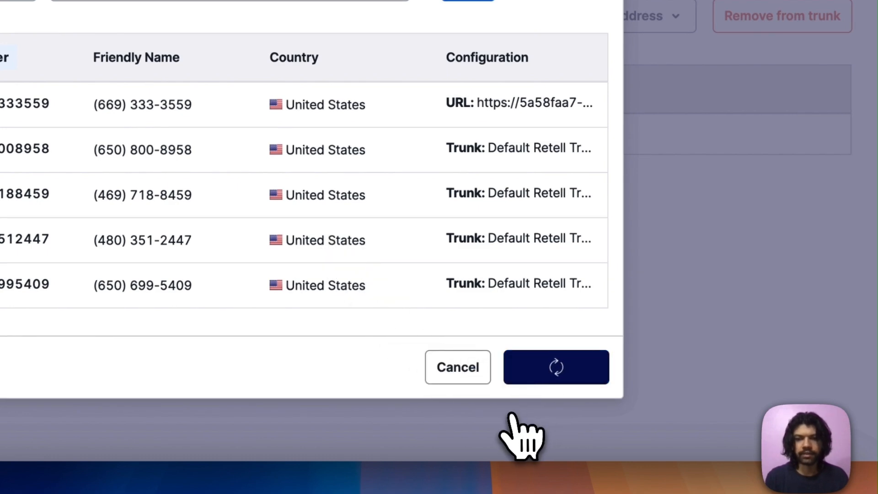
pyautogui.click(556, 367)
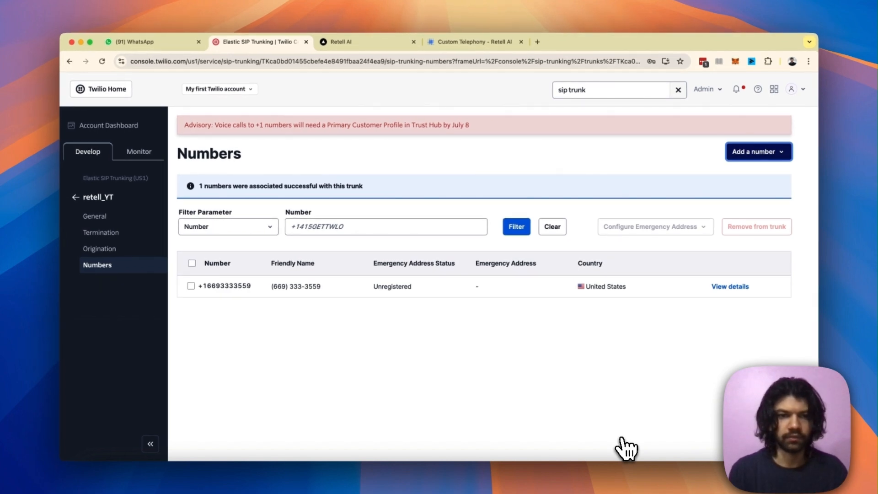
pyautogui.moveTo(234, 307)
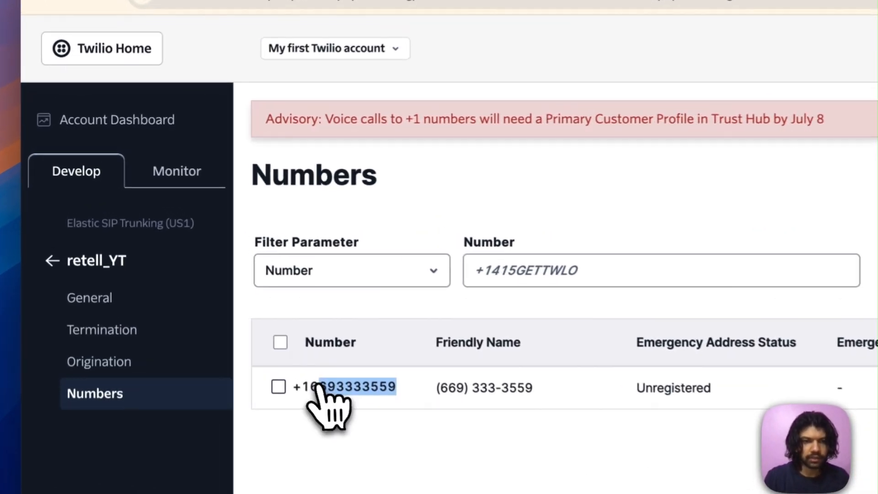
# Copy the trunk's phone number and delete the old number from Retell AI.
pyautogui.press('cmd+c')
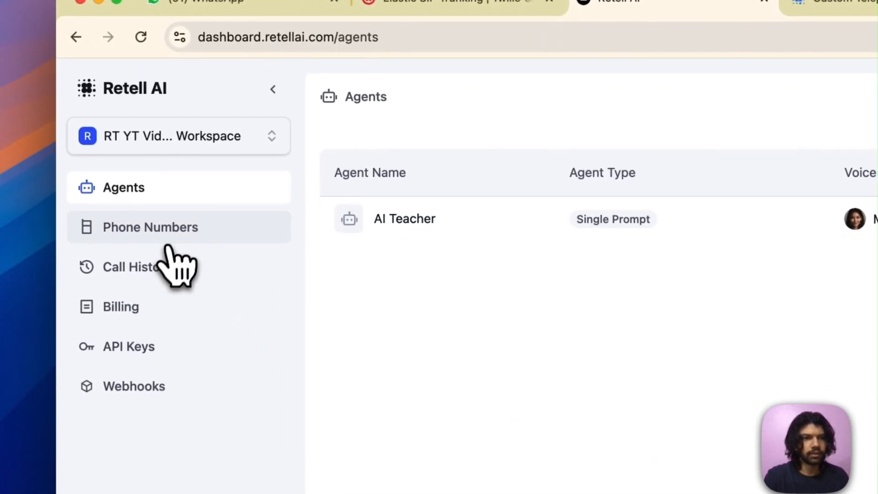
pyautogui.click(150, 227)
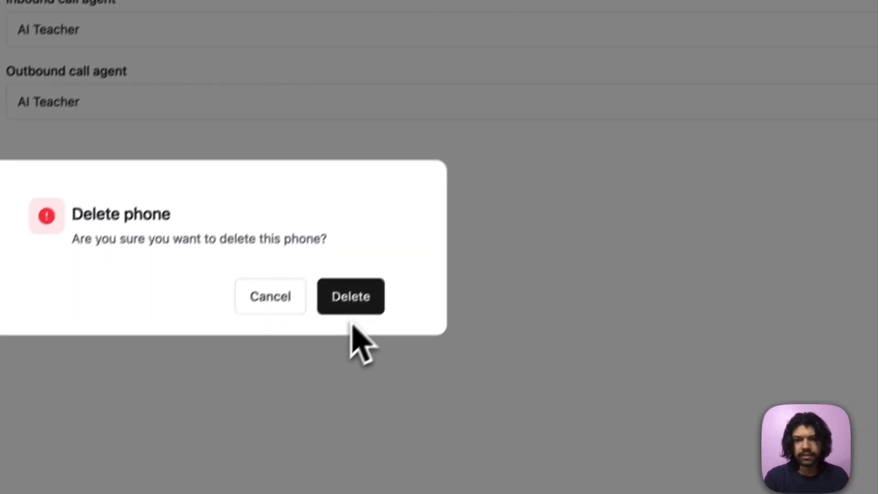
pyautogui.click(351, 296)
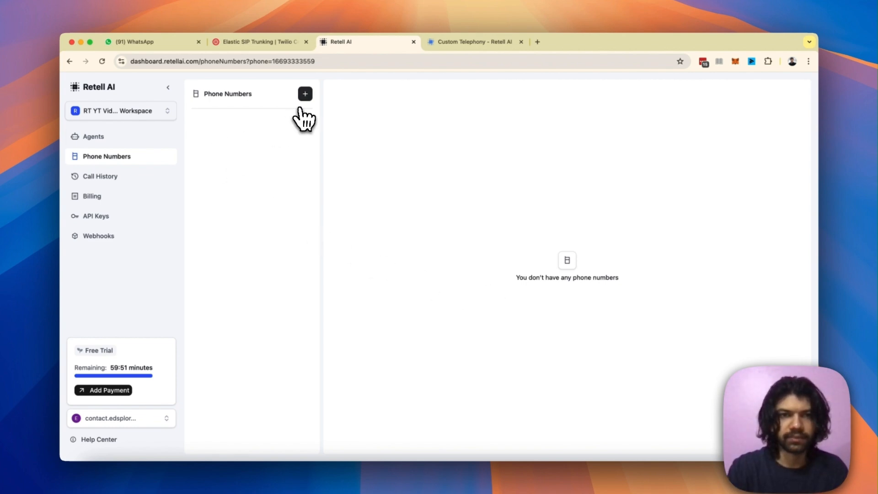
pyautogui.click(305, 94)
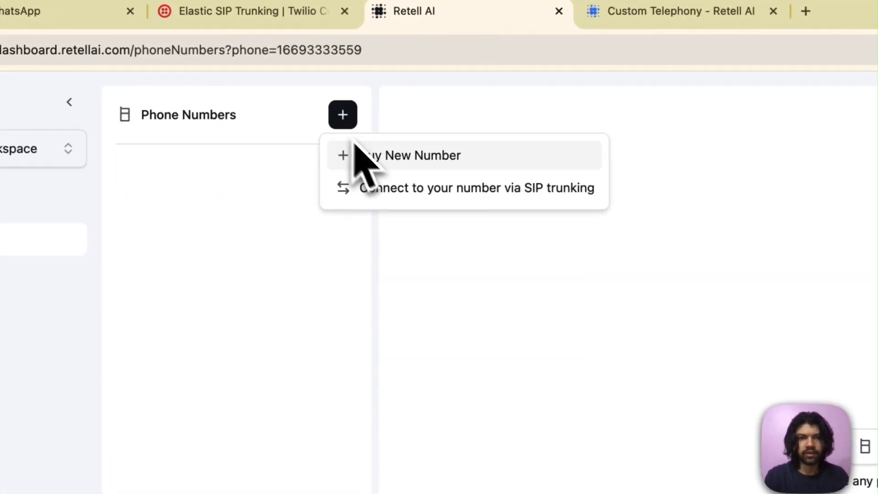
pyautogui.click(477, 187)
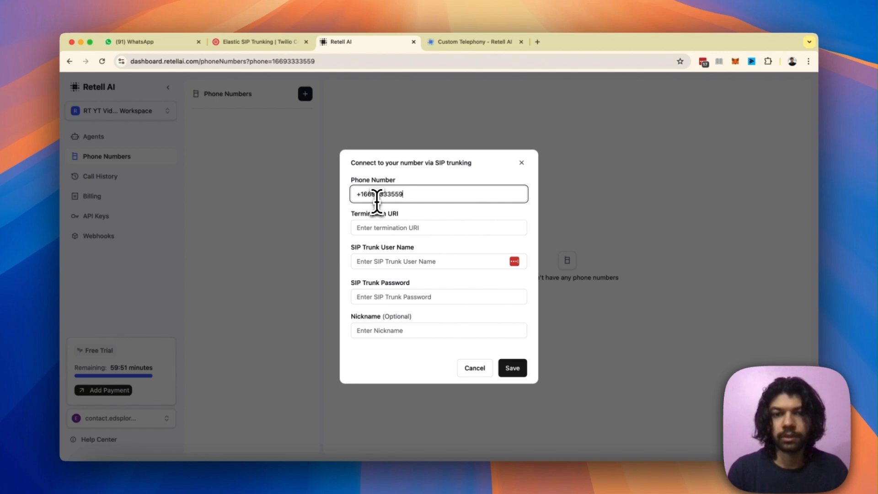
pyautogui.click(258, 42)
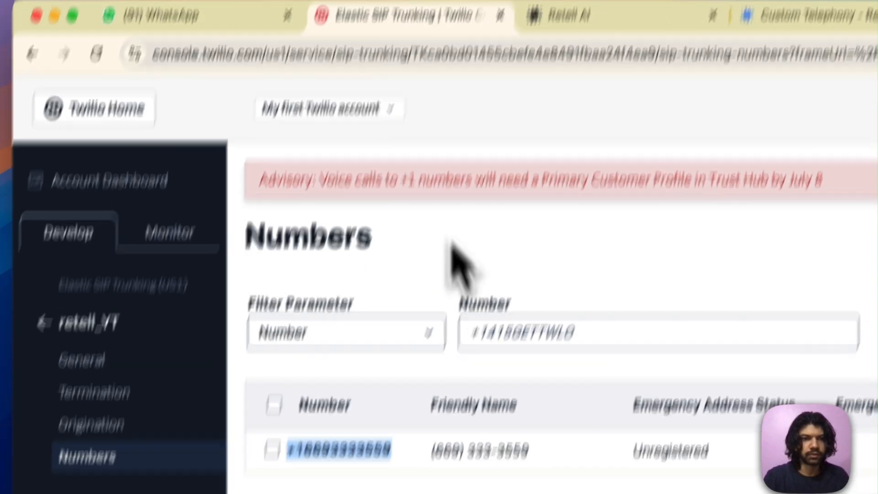
# Copy the retell-support-network-2 termination SIP URI from Twilio's trunk Termination settings.
pyautogui.click(92, 392)
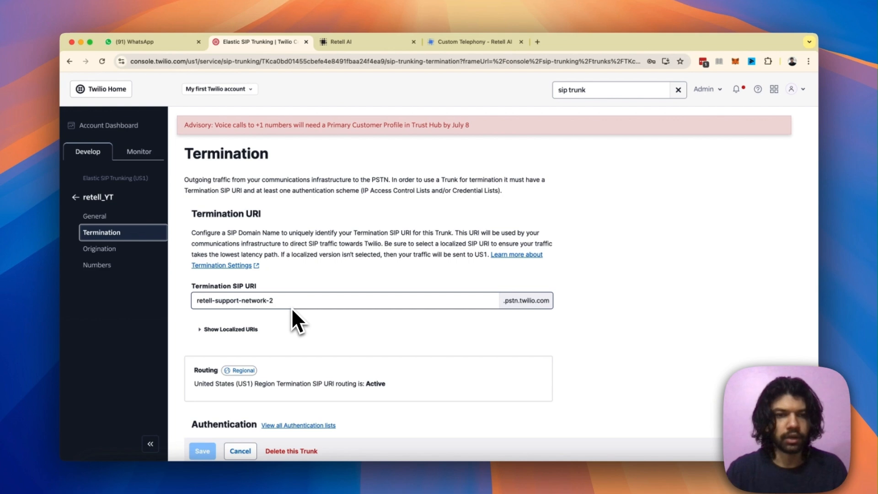
pyautogui.moveTo(559, 319)
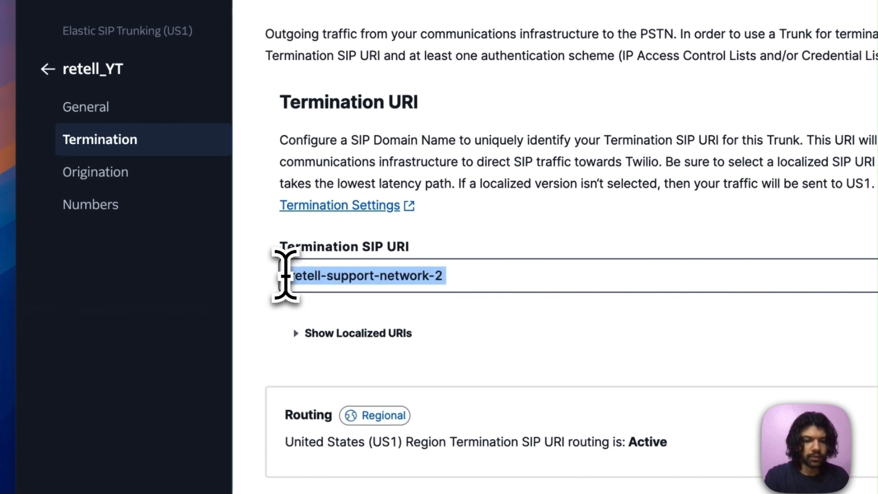
pyautogui.click(302, 50)
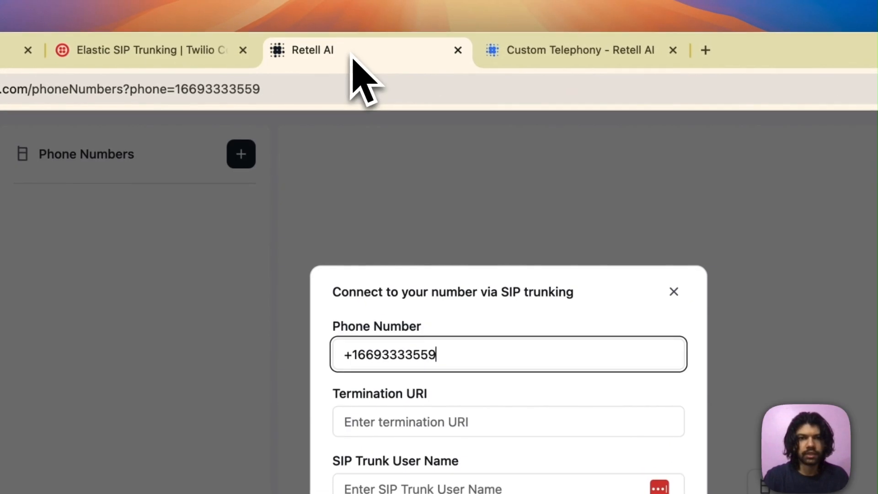
# Enter termination URI retell-support-network-2.pstn.twilio.com and start typing the username.
pyautogui.press('cmd+v')
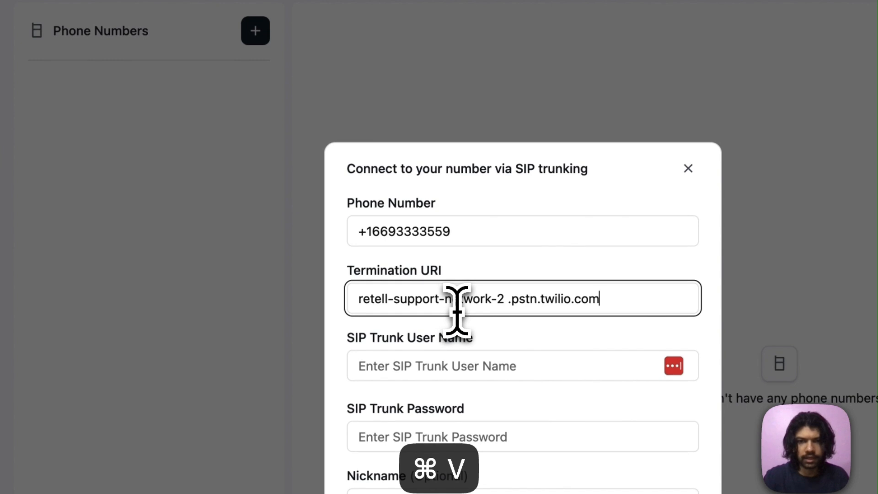
pyautogui.press('Backspace')
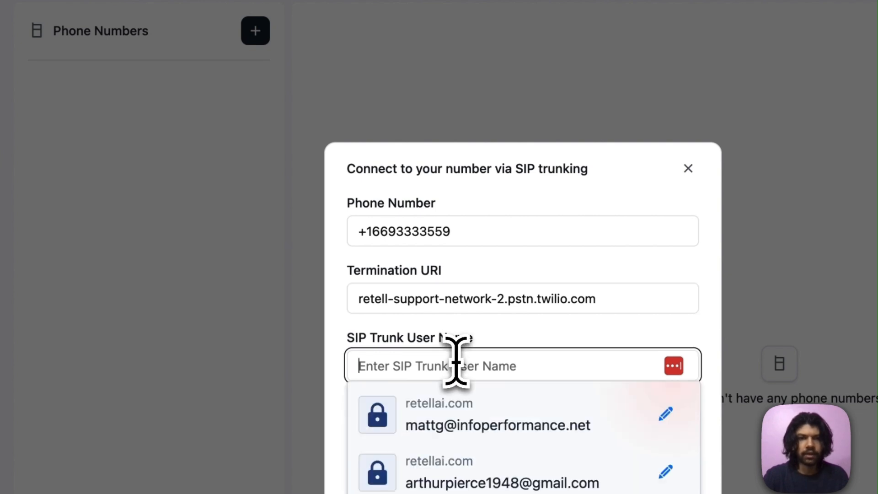
pyautogui.moveTo(509, 380)
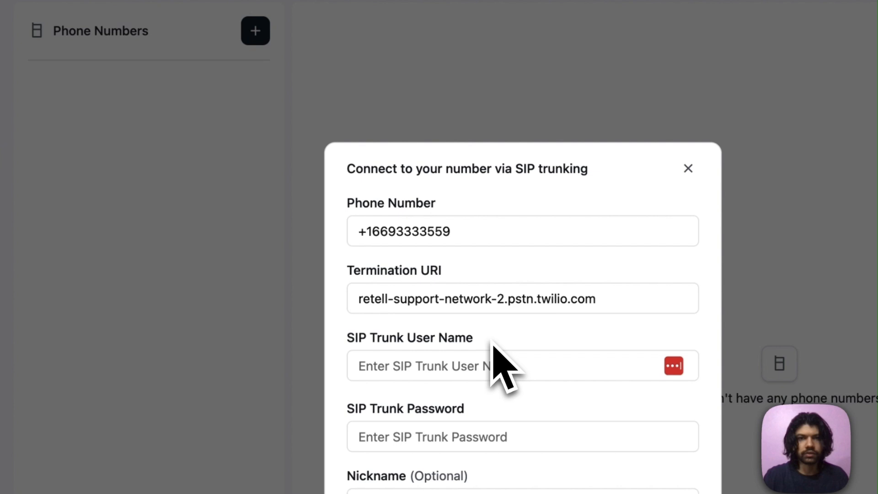
pyautogui.scroll(-3)
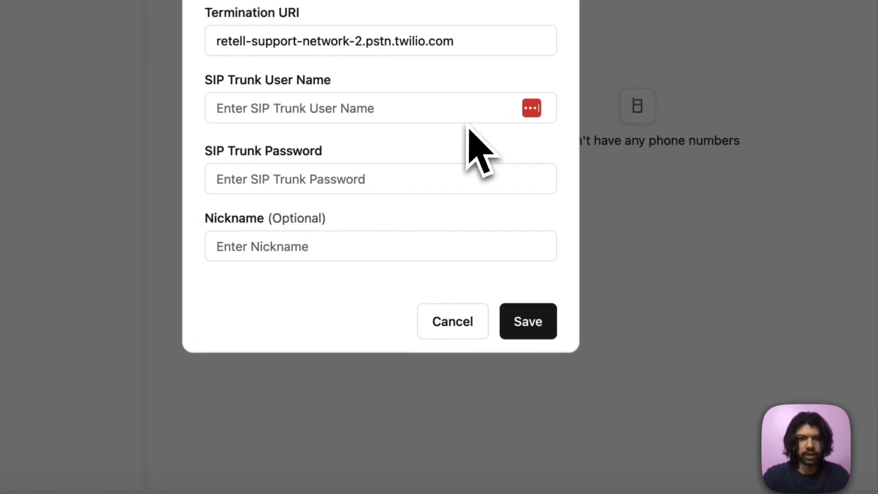
pyautogui.write('My')
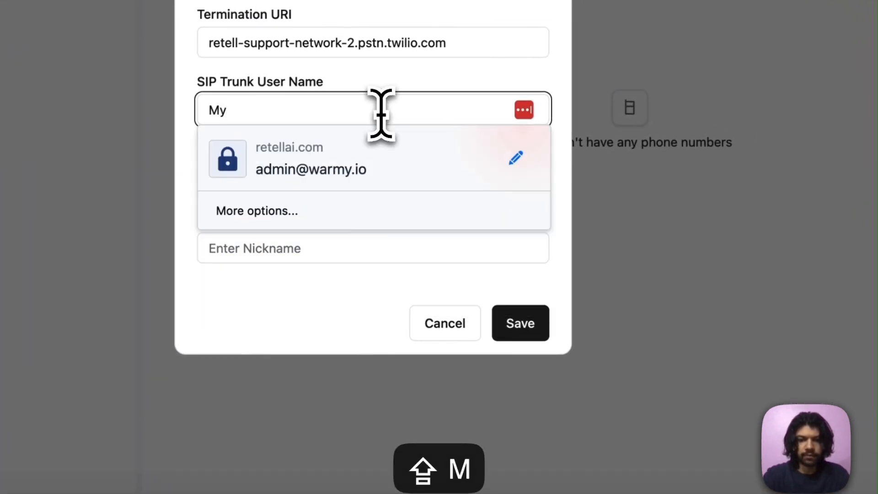
pyautogui.write('_Username')
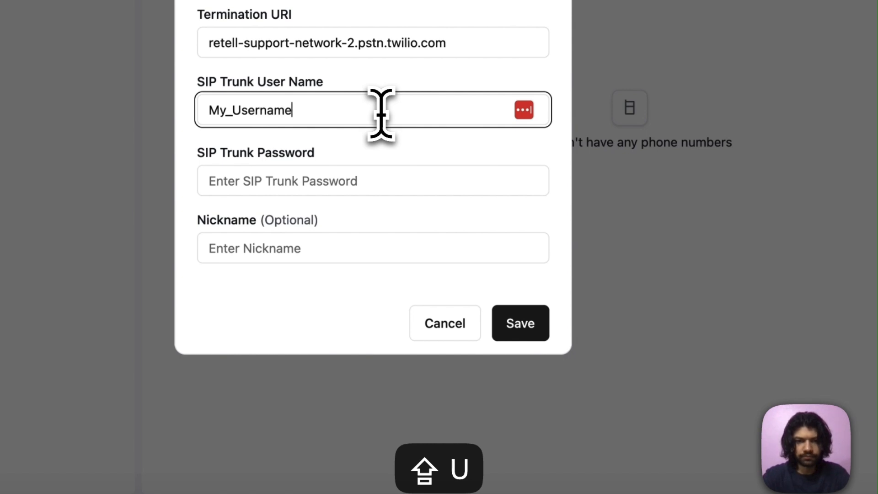
pyautogui.write('123')
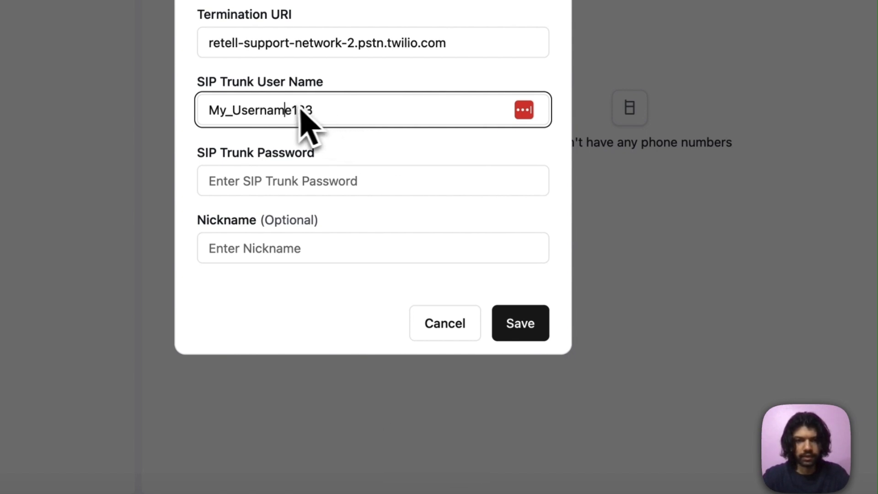
pyautogui.click(372, 180)
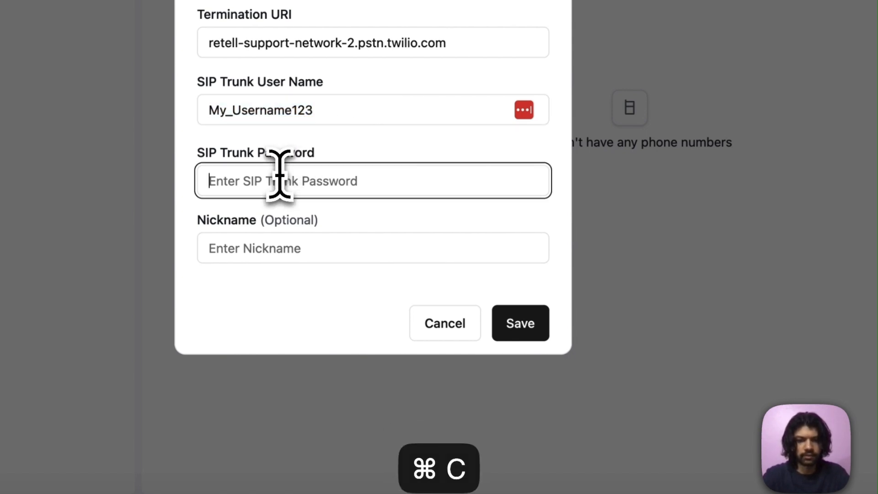
pyautogui.press('cmd+v')
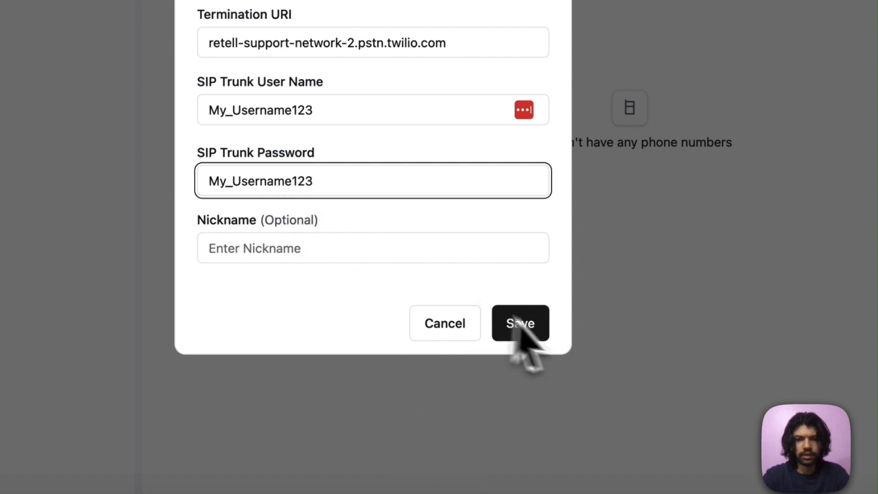
pyautogui.click(519, 322)
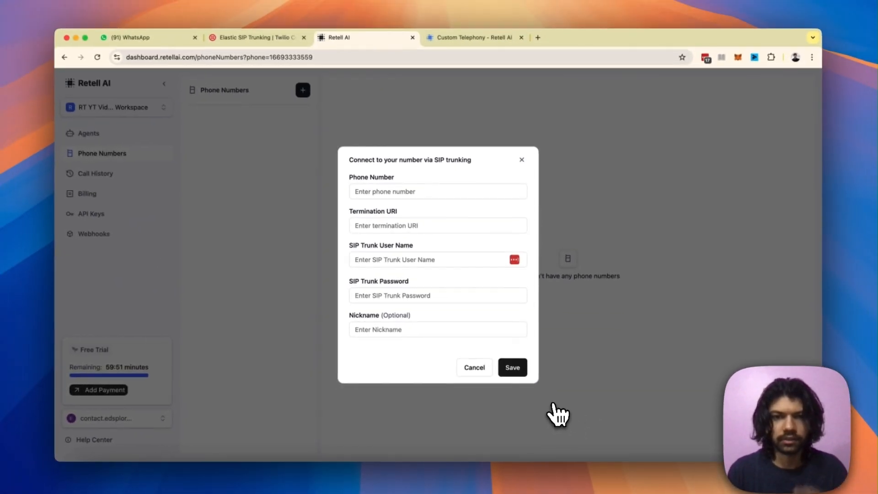
pyautogui.click(474, 367)
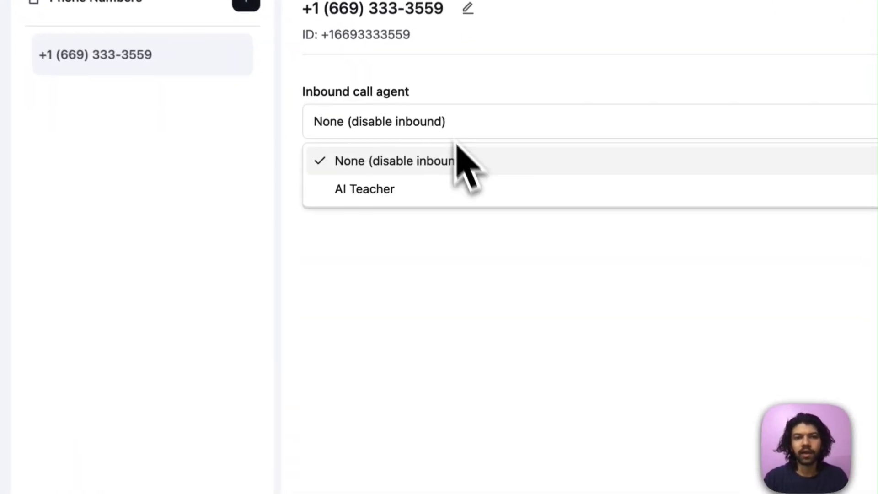
pyautogui.click(364, 189)
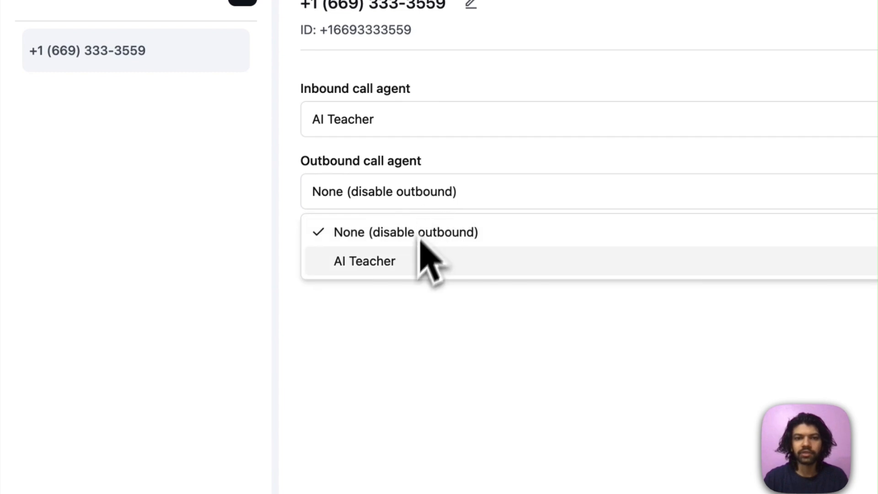
pyautogui.click(364, 261)
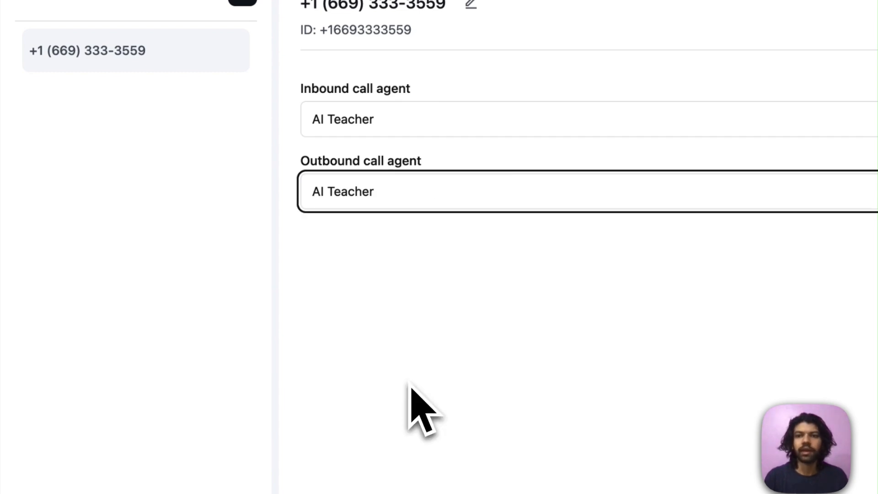